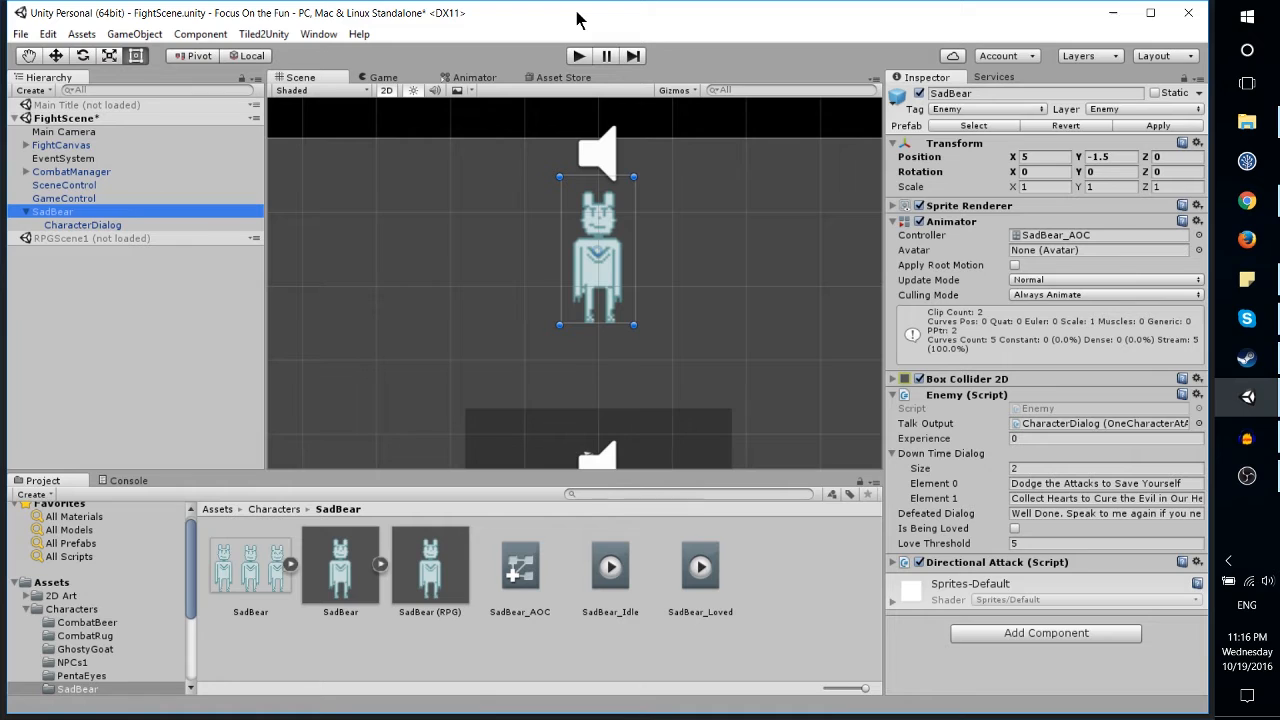
mouse_move(503, 20)
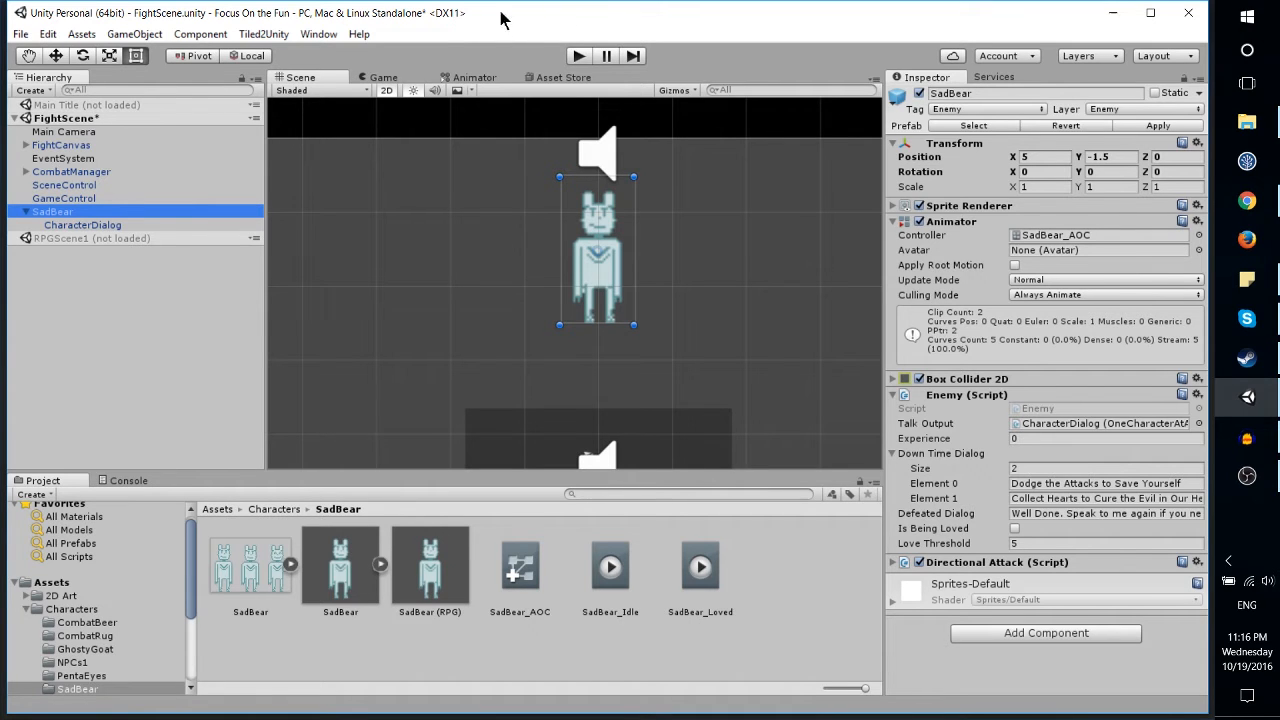
mouse_move(443, 190)
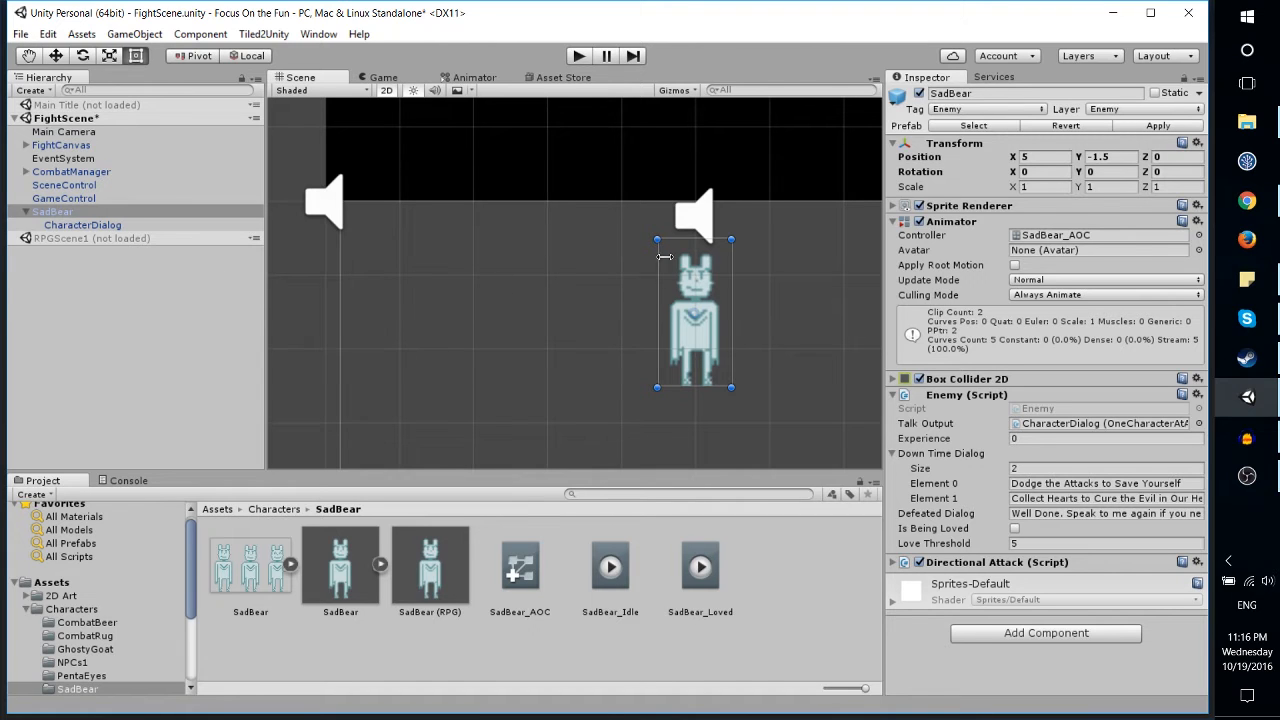
mouse_move(707, 287)
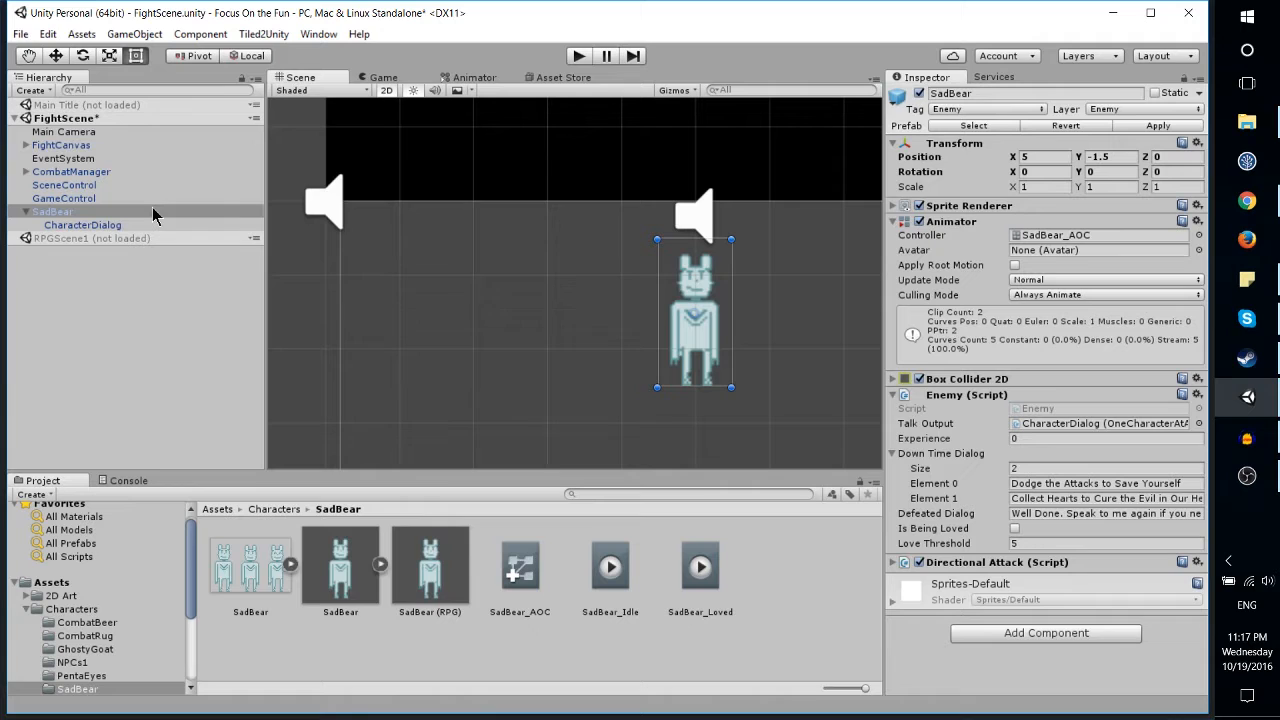
Check CombatManager's position 0, 0, 0, then orbit the Scene view in 3D perspective.
click(64, 185)
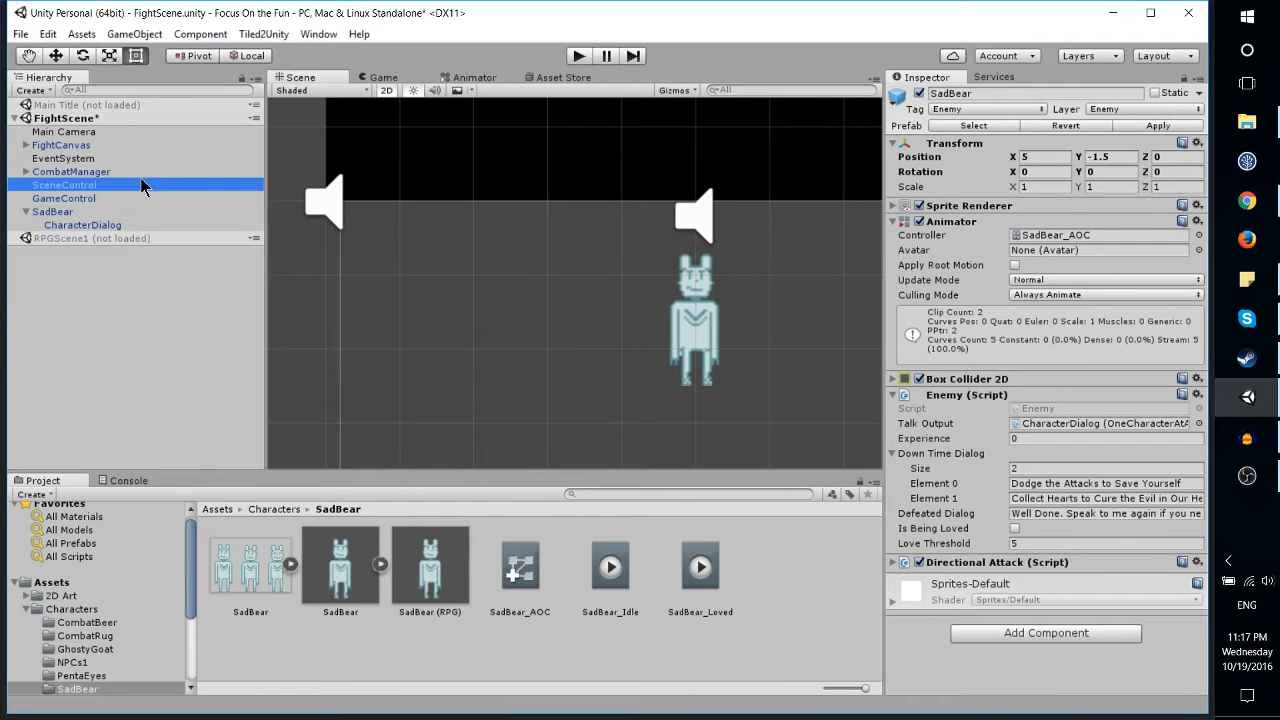
click(71, 171)
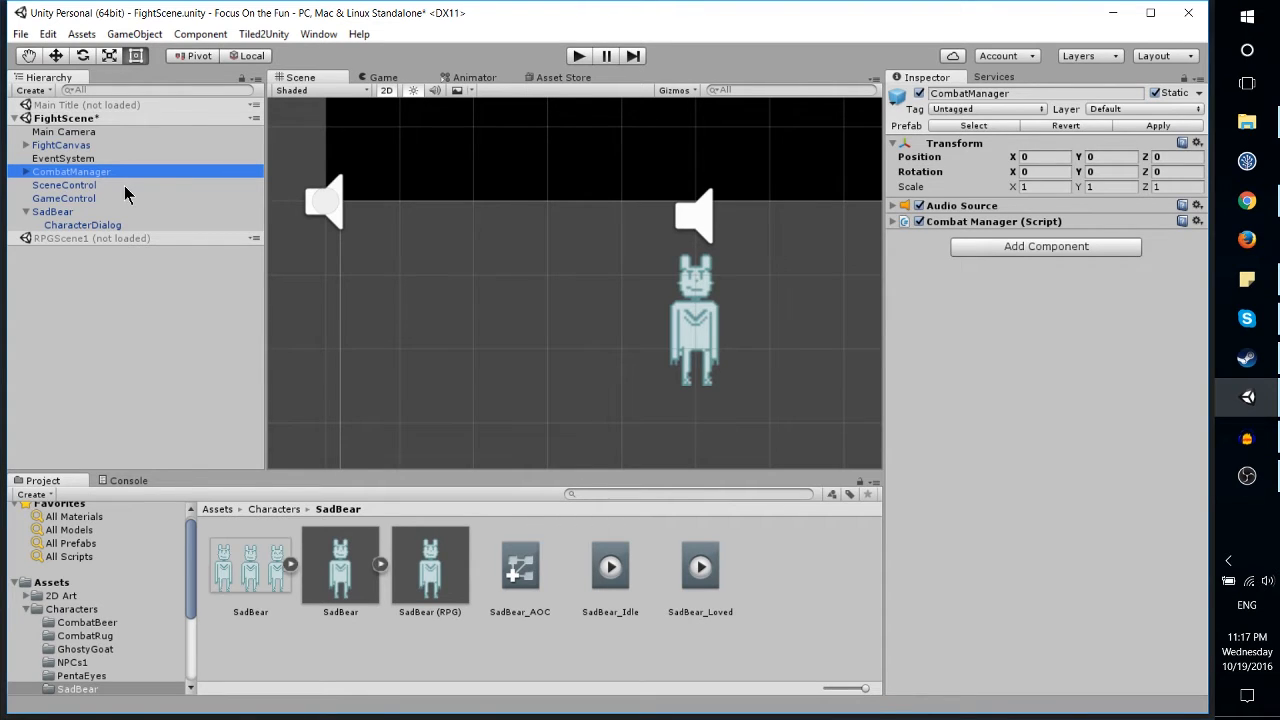
mouse_move(128, 217)
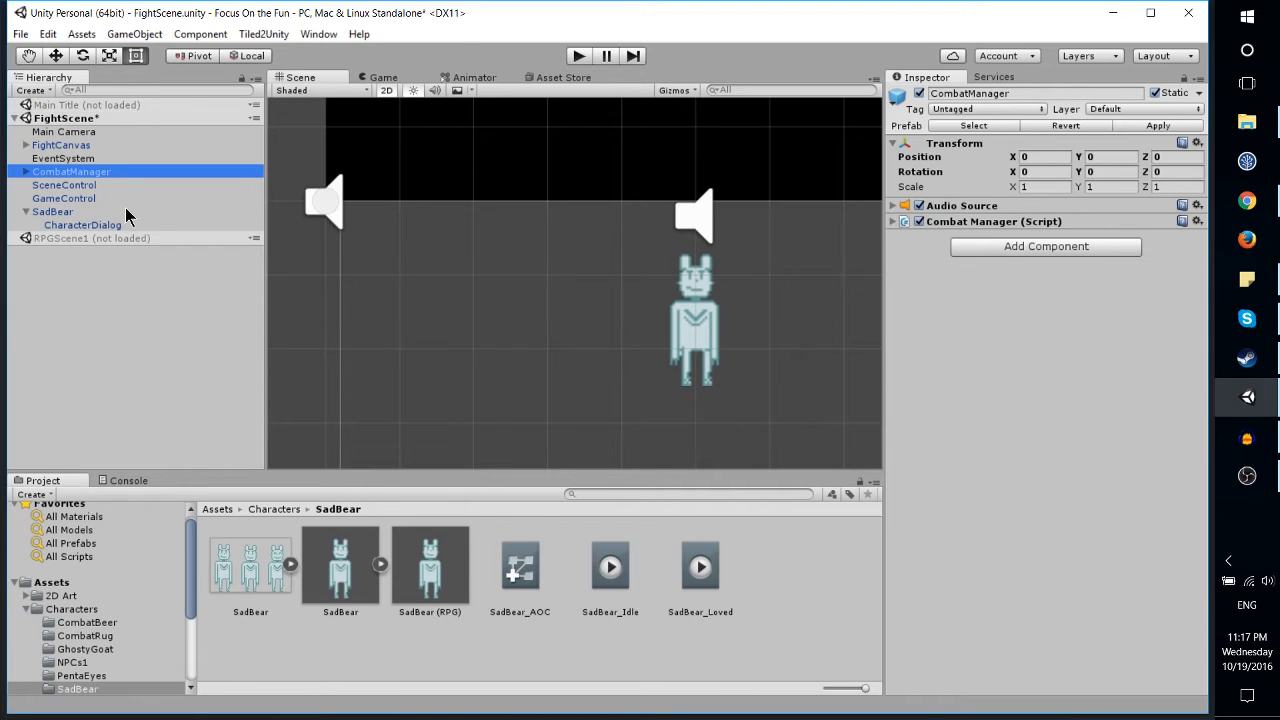
click(52, 211)
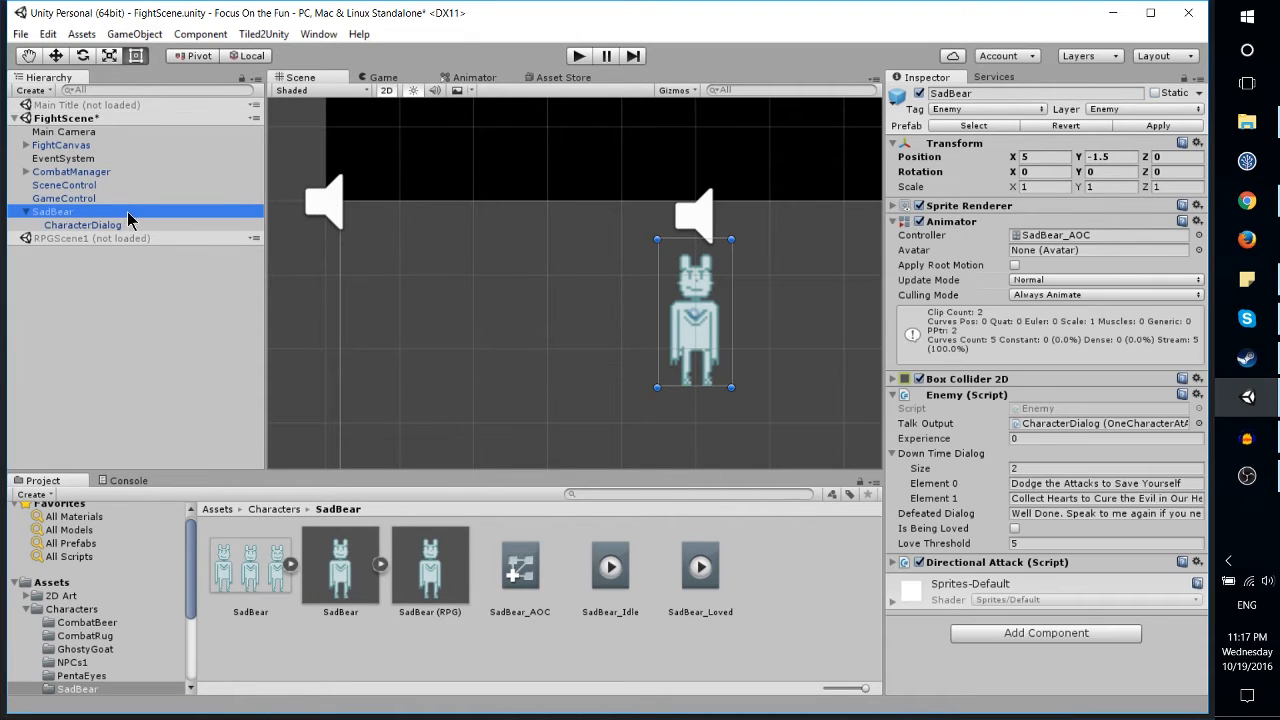
click(71, 171)
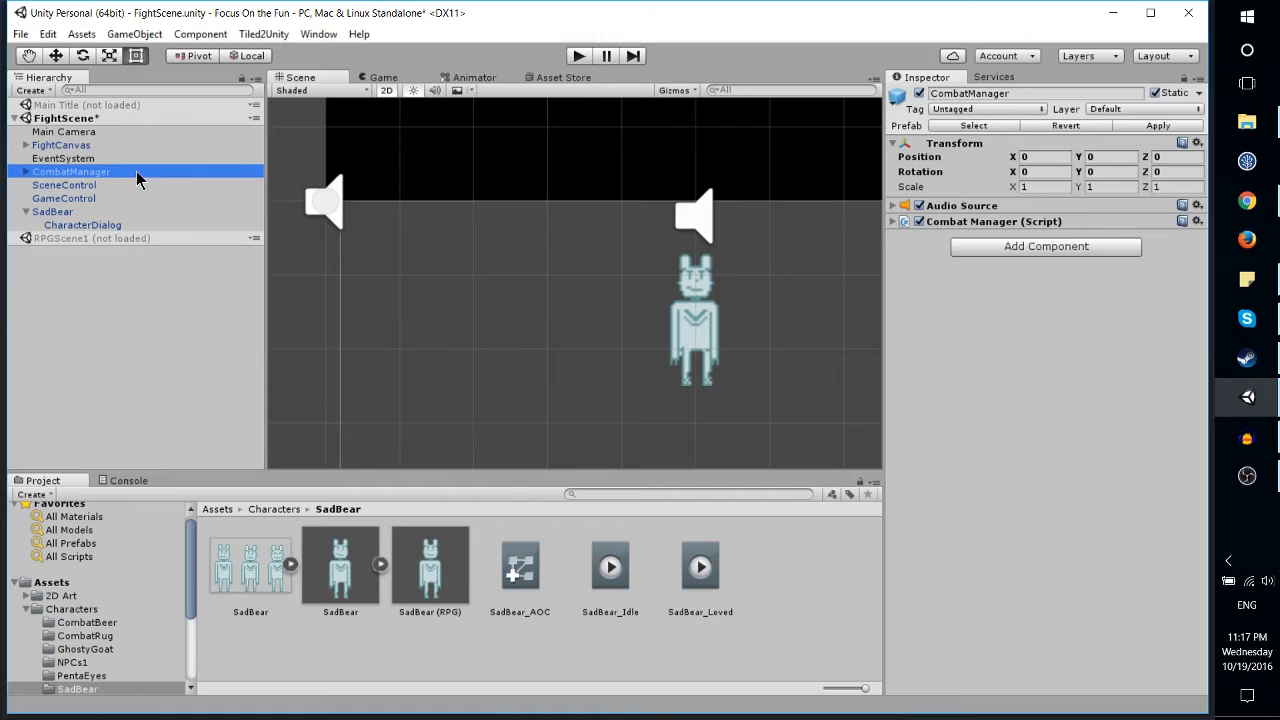
mouse_move(990, 160)
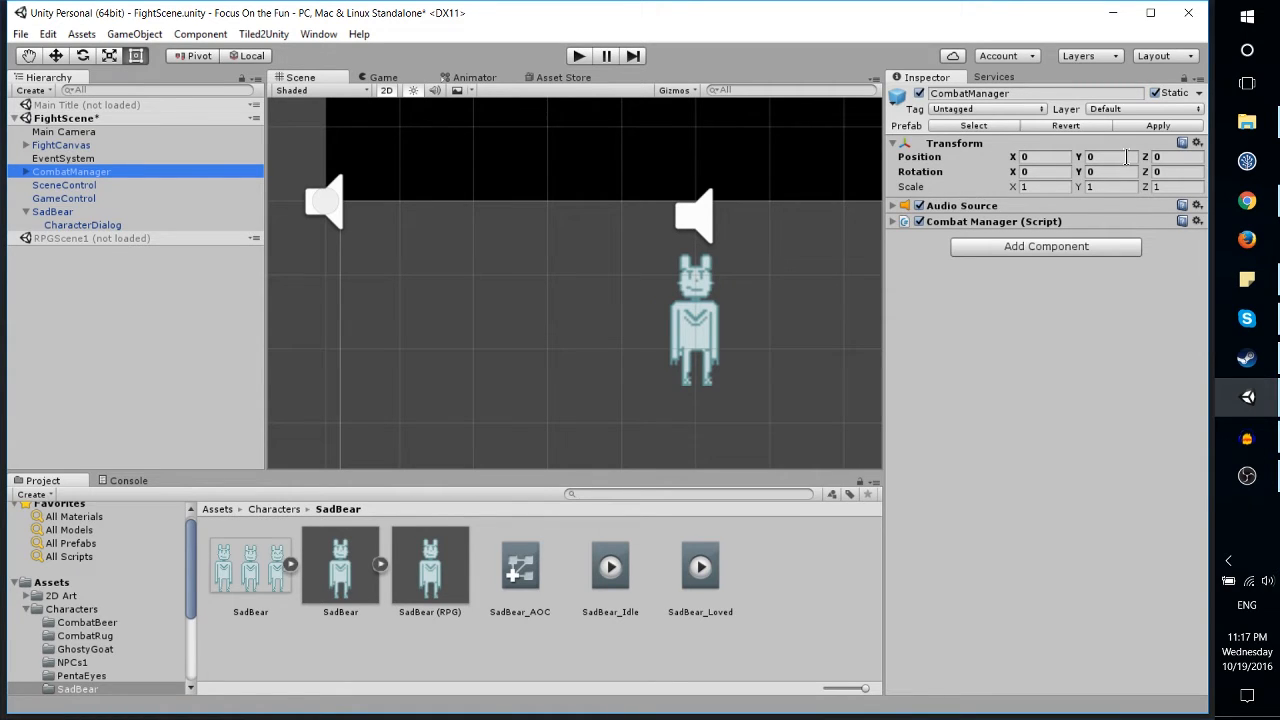
click(1040, 156)
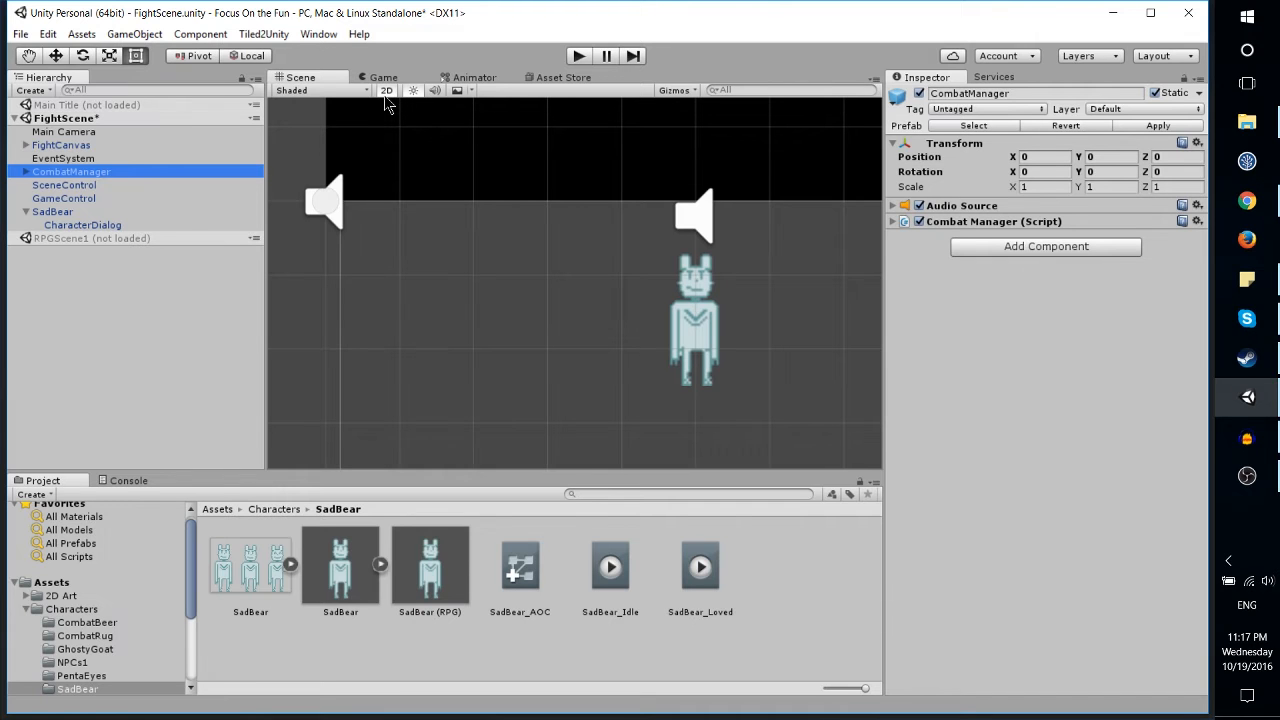
click(387, 90)
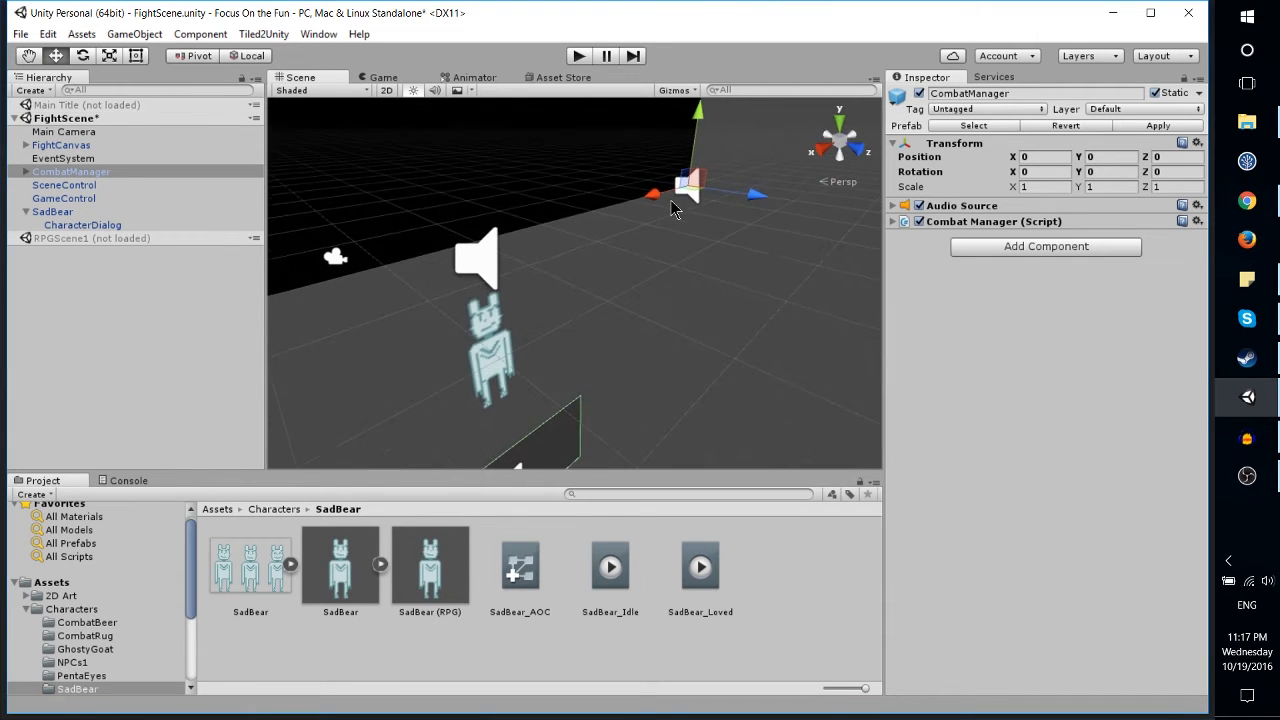
drag(690, 185, 705, 220)
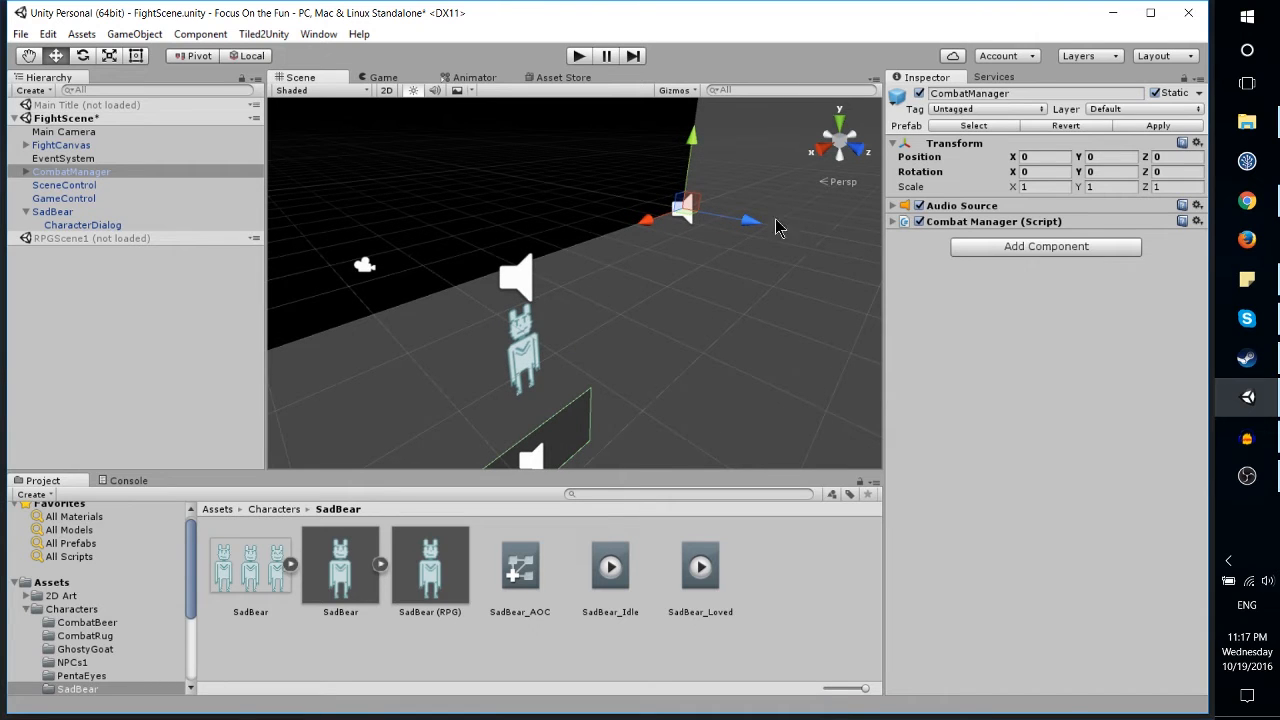
Select SadBear in flat 2D view and check its position 5, -1.5.
click(52, 211)
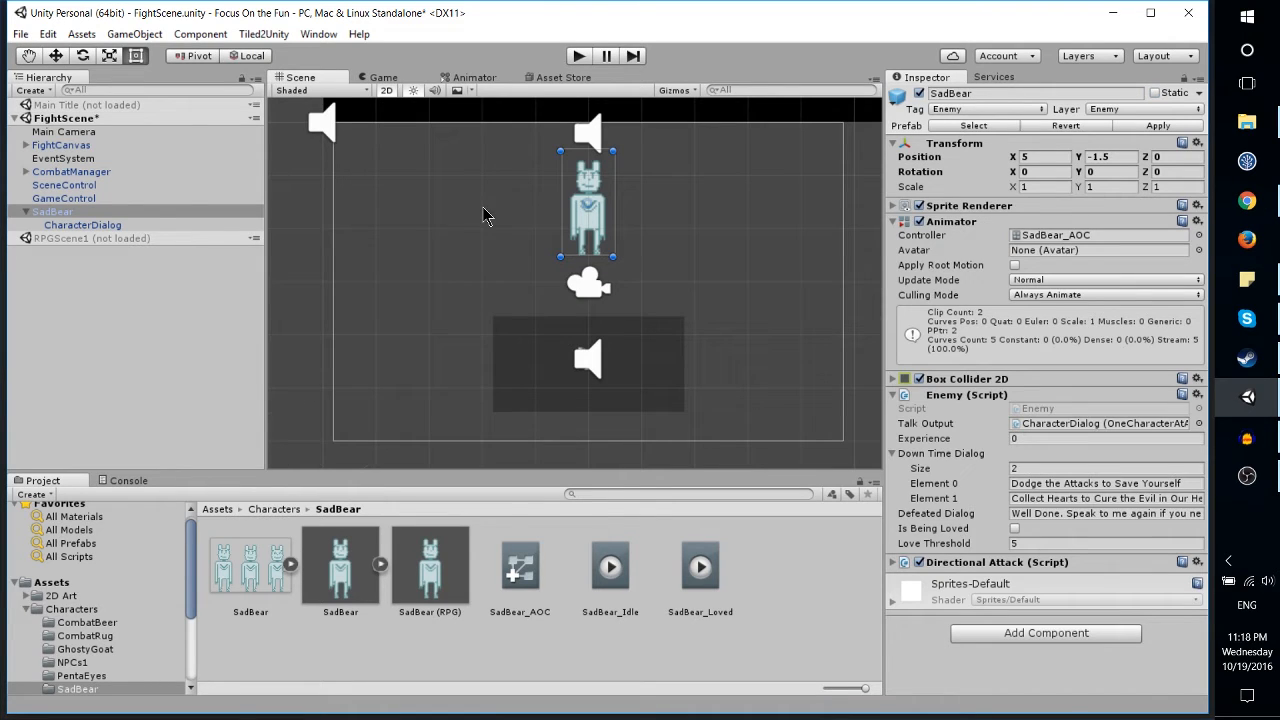
mouse_move(538, 208)
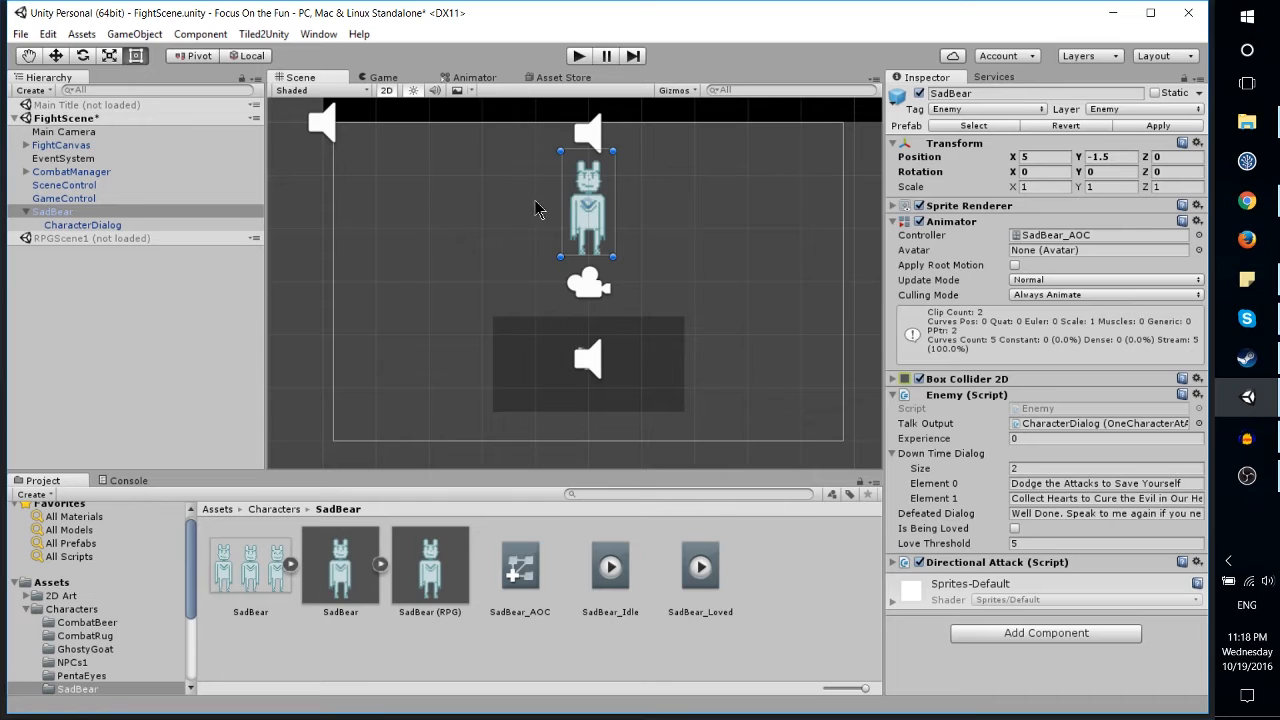
click(1040, 156)
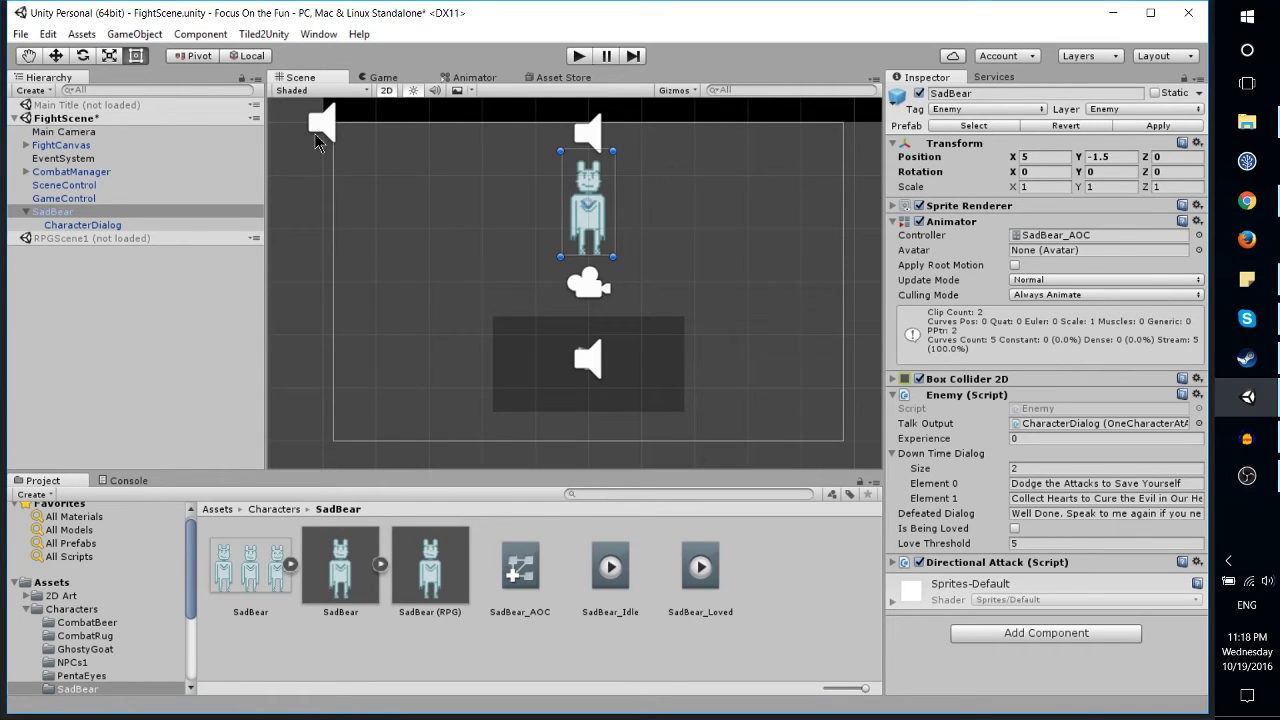
mouse_move(628, 163)
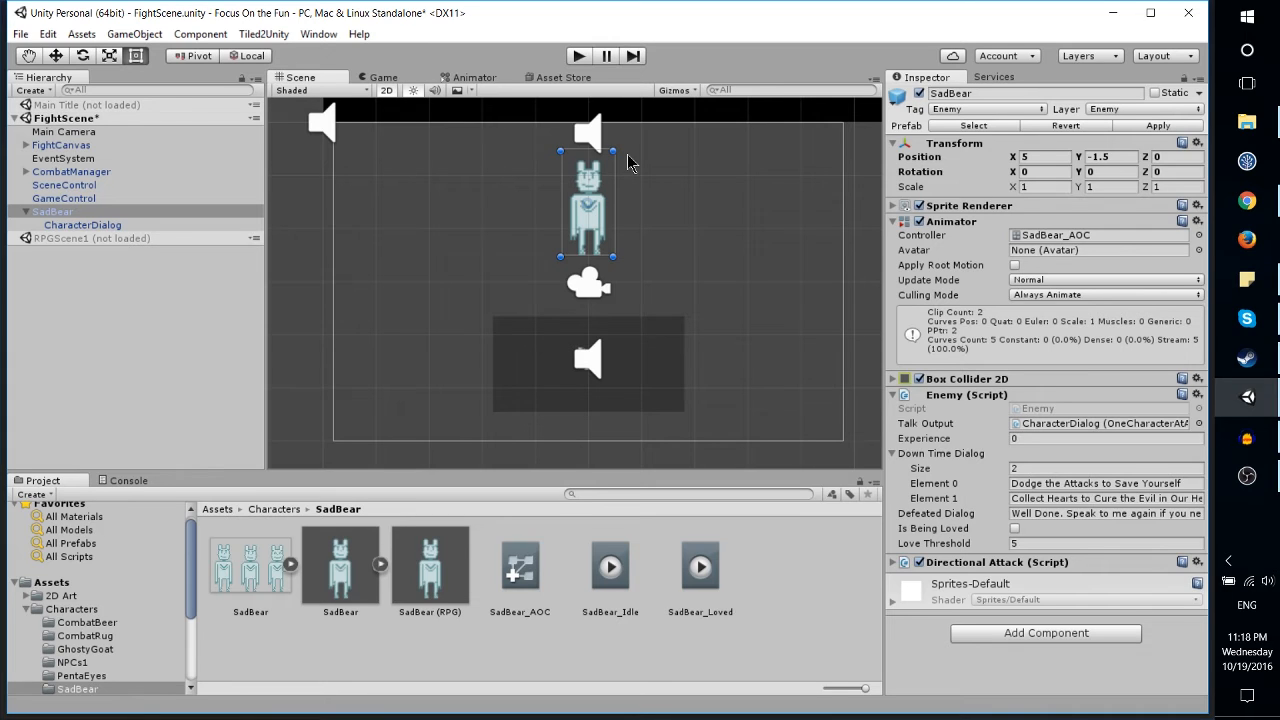
mouse_move(342, 197)
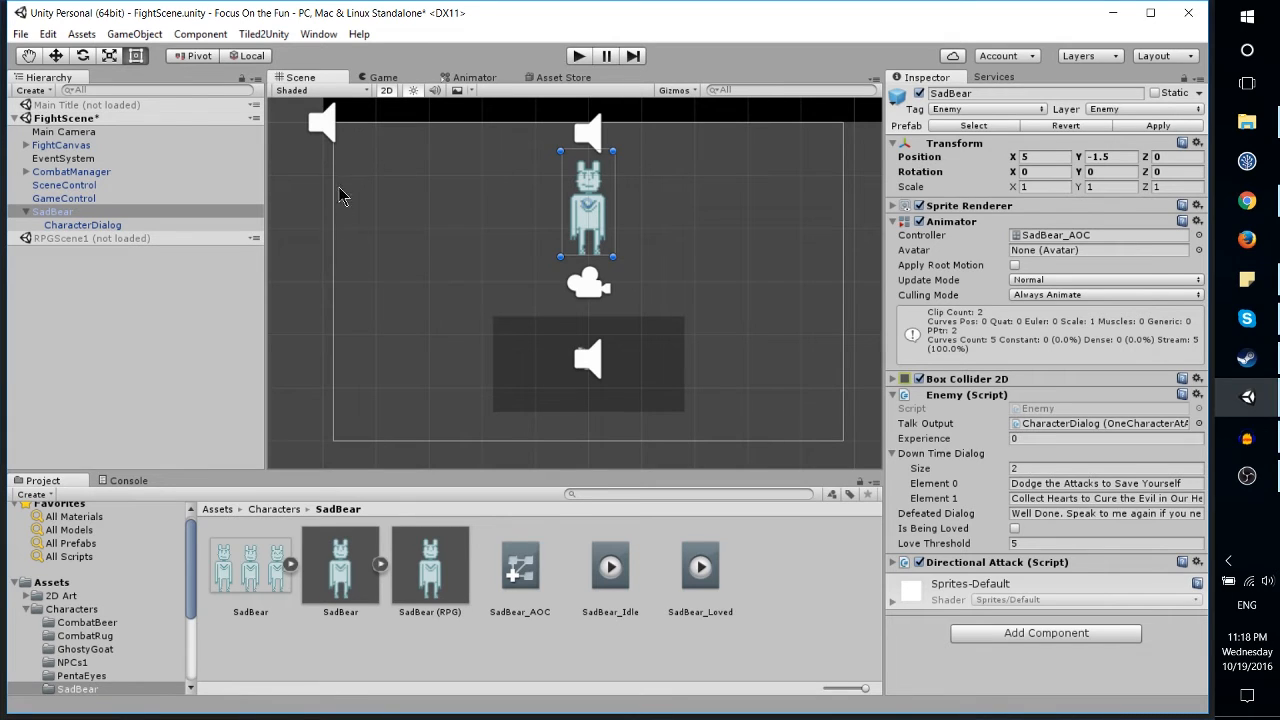
mouse_move(435, 255)
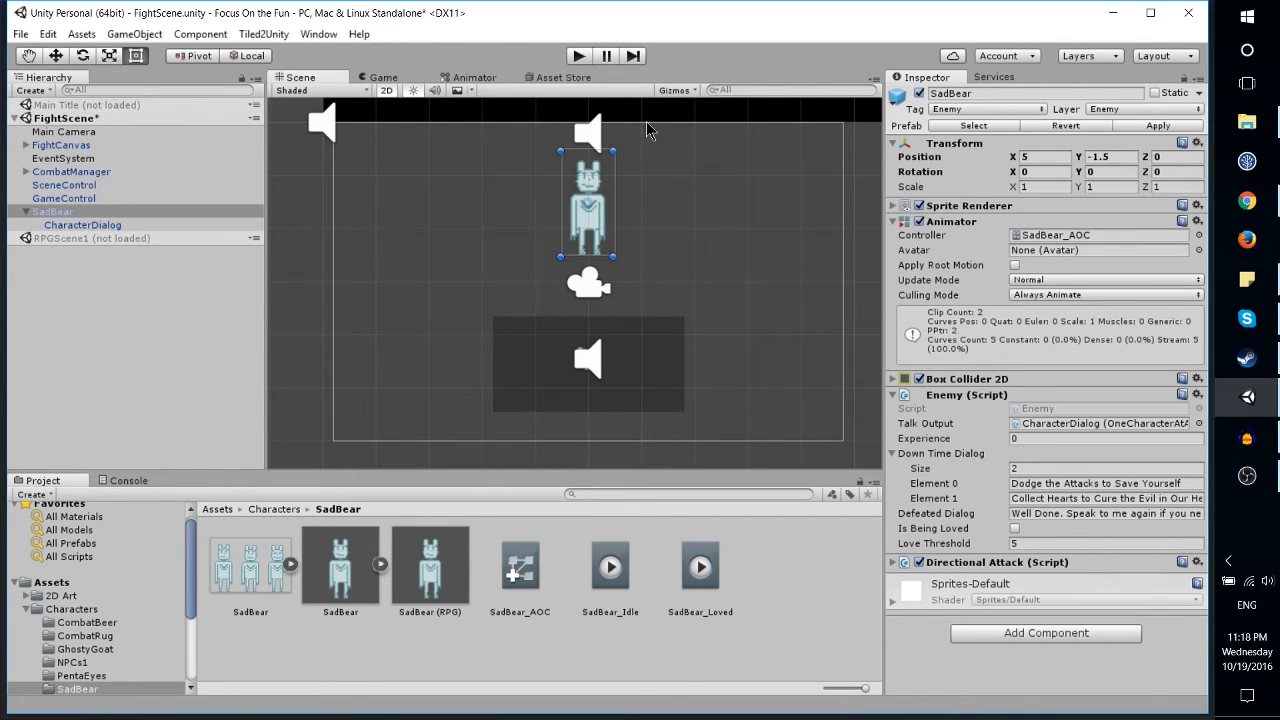
mouse_move(590, 150)
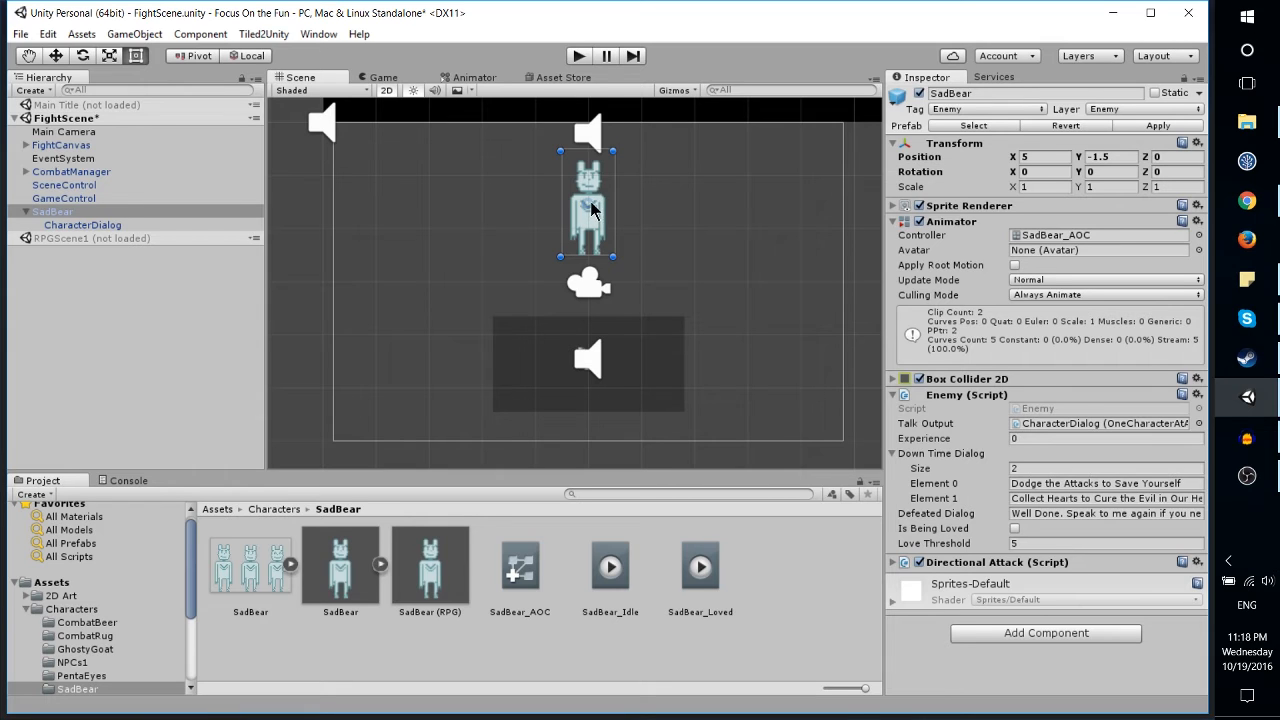
mouse_move(595, 178)
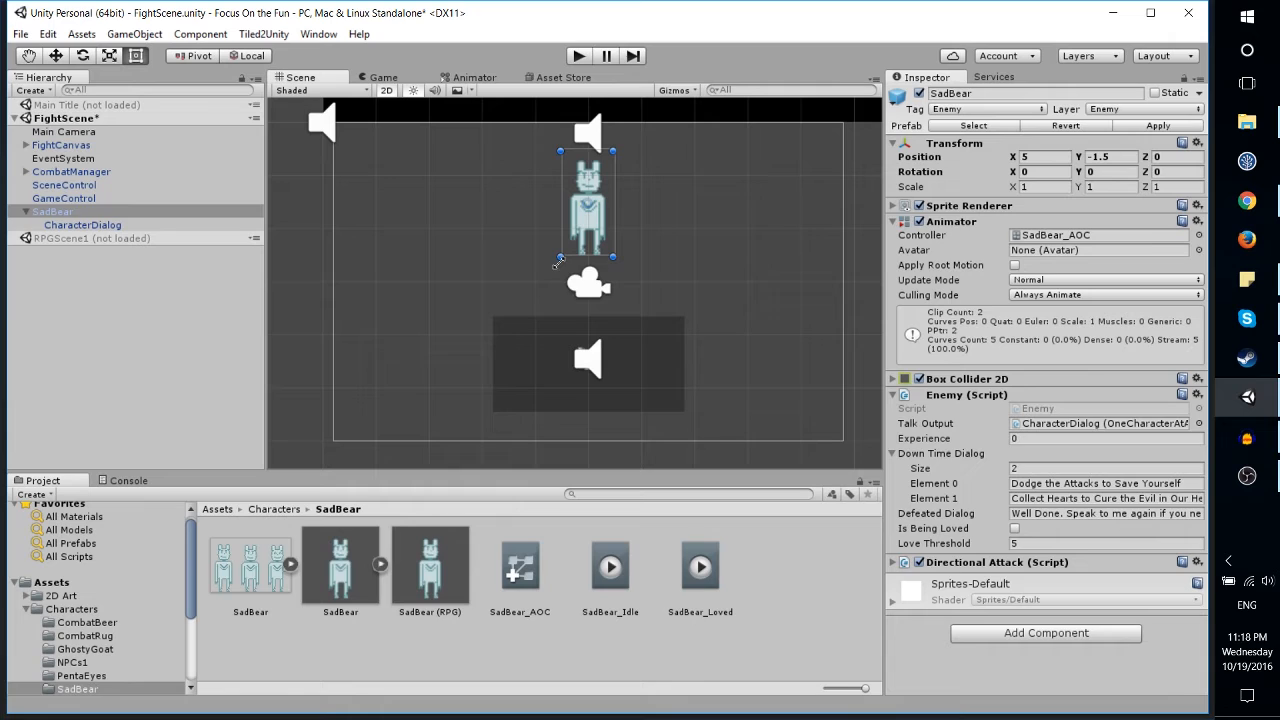
Search the Project assets for 'ran' to find the Fran prefab.
text(ran)
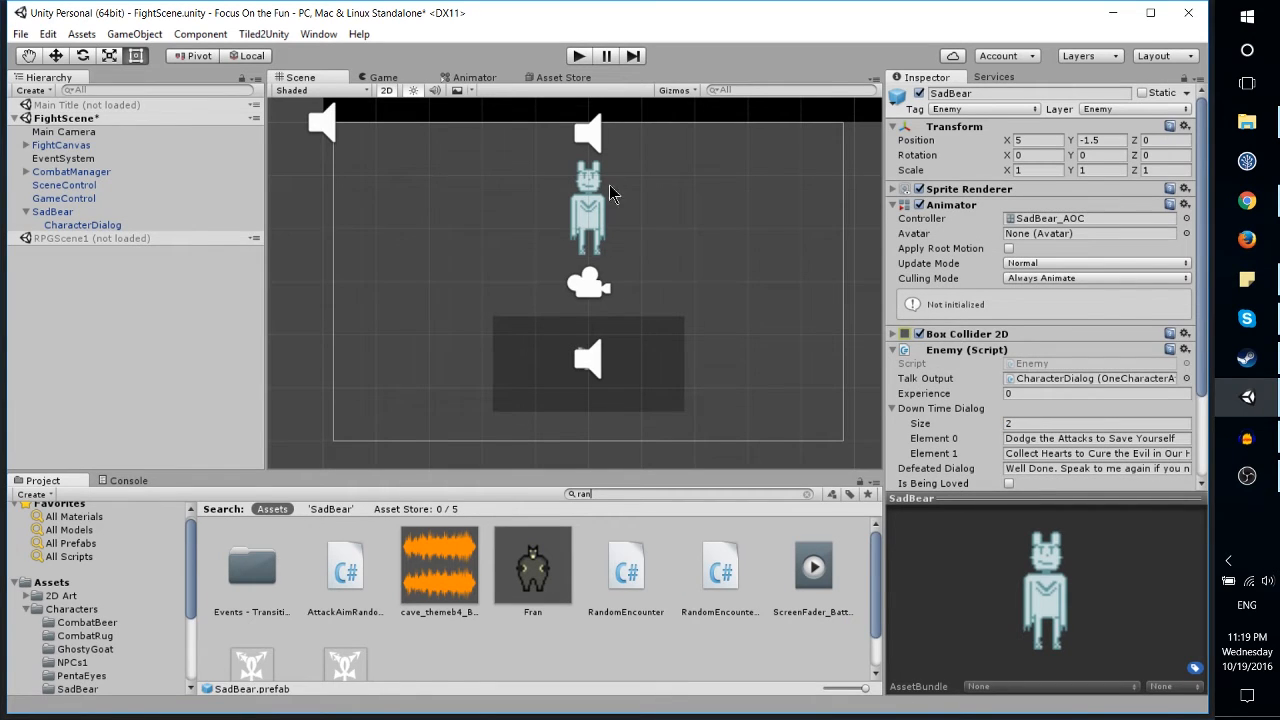
mouse_move(625, 197)
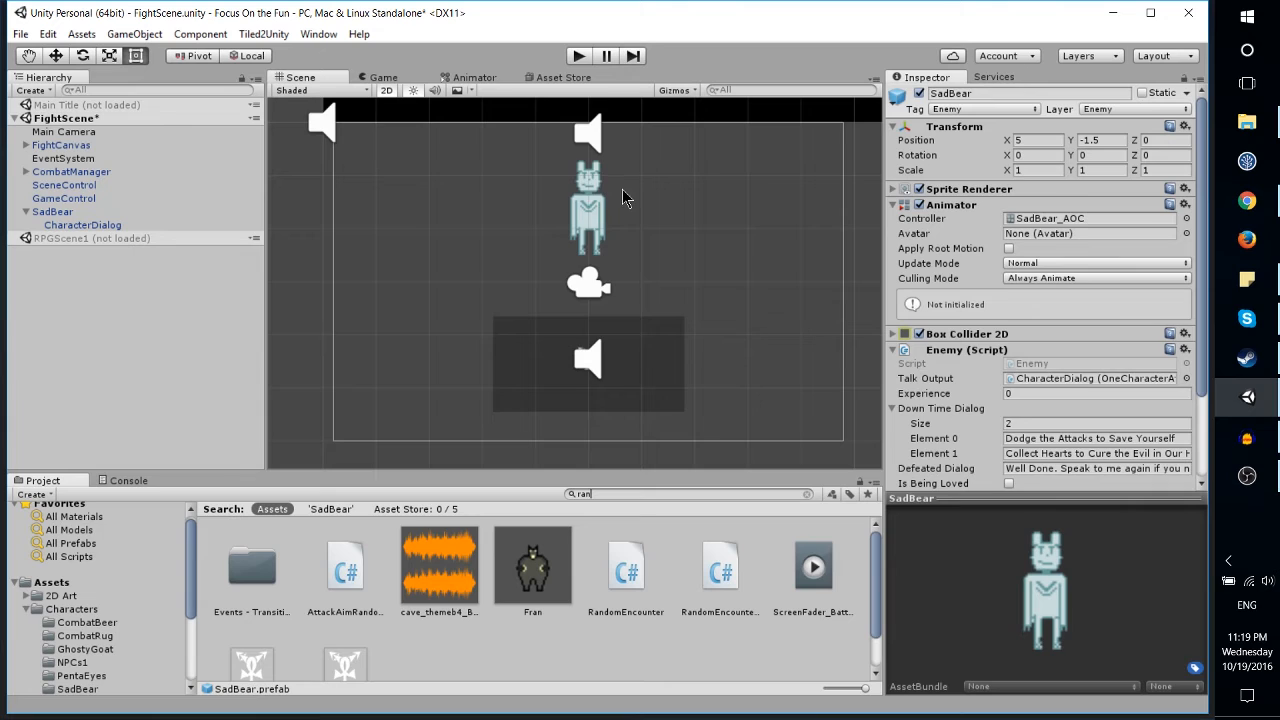
mouse_move(578, 217)
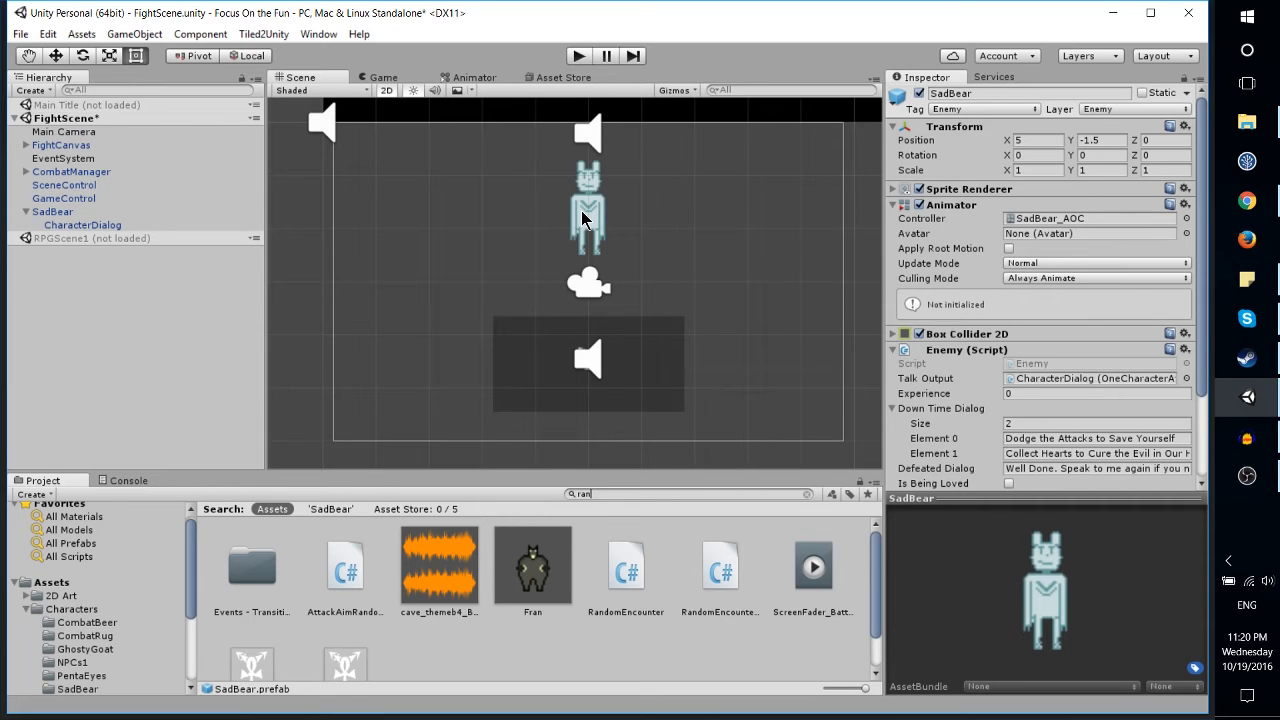
mouse_move(577, 268)
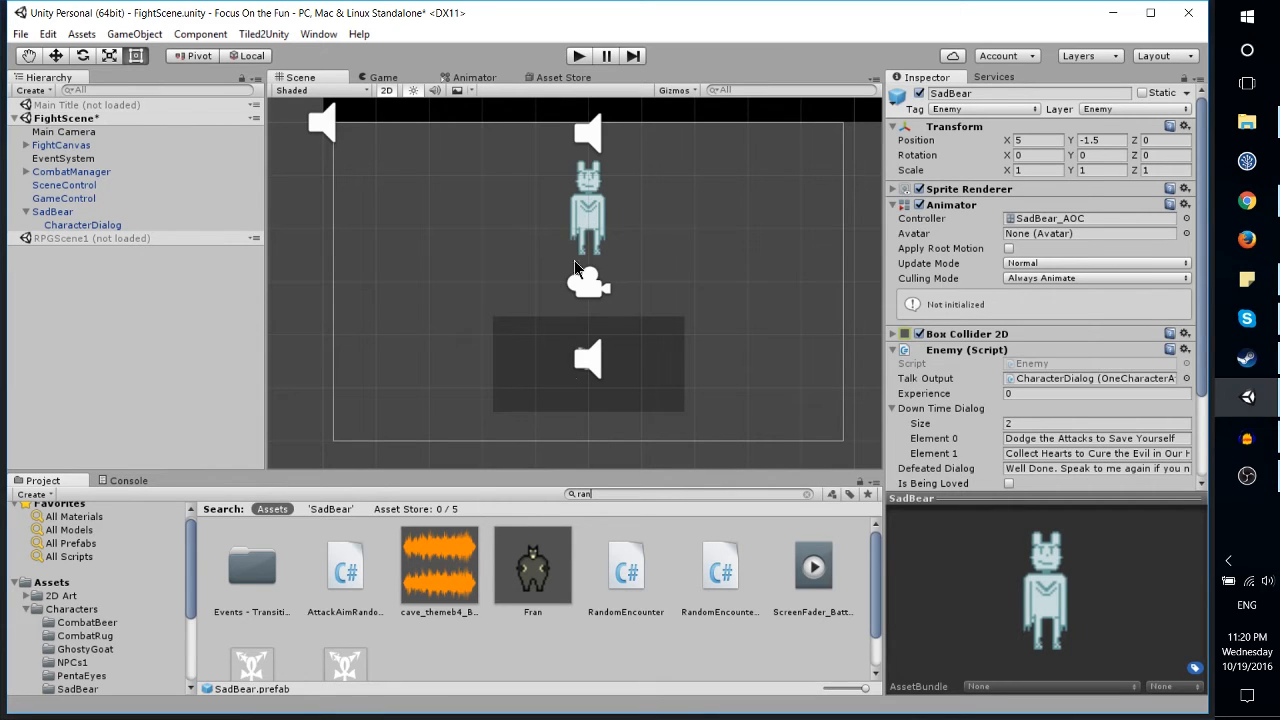
Inspect Fran's Rigidbody 2D (mass 1, gravity scale 0, Z rotation frozen) and collapse its Transform.
click(532, 565)
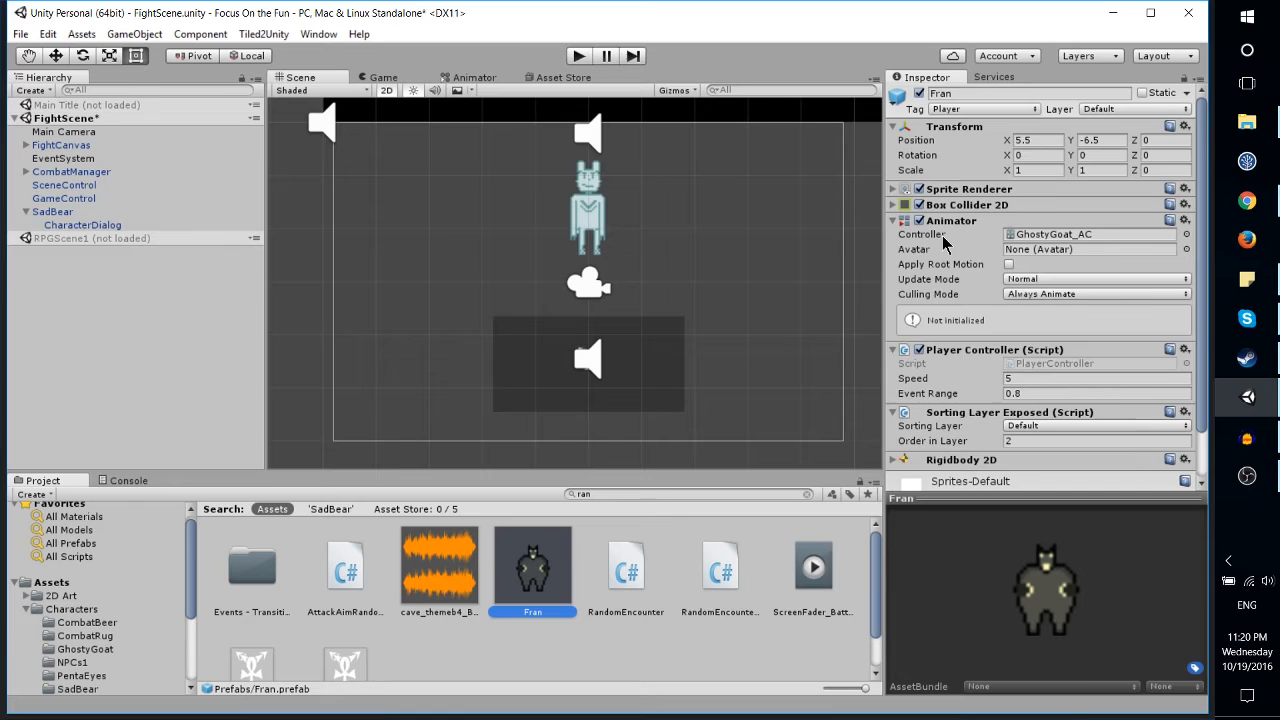
scroll(down, 3)
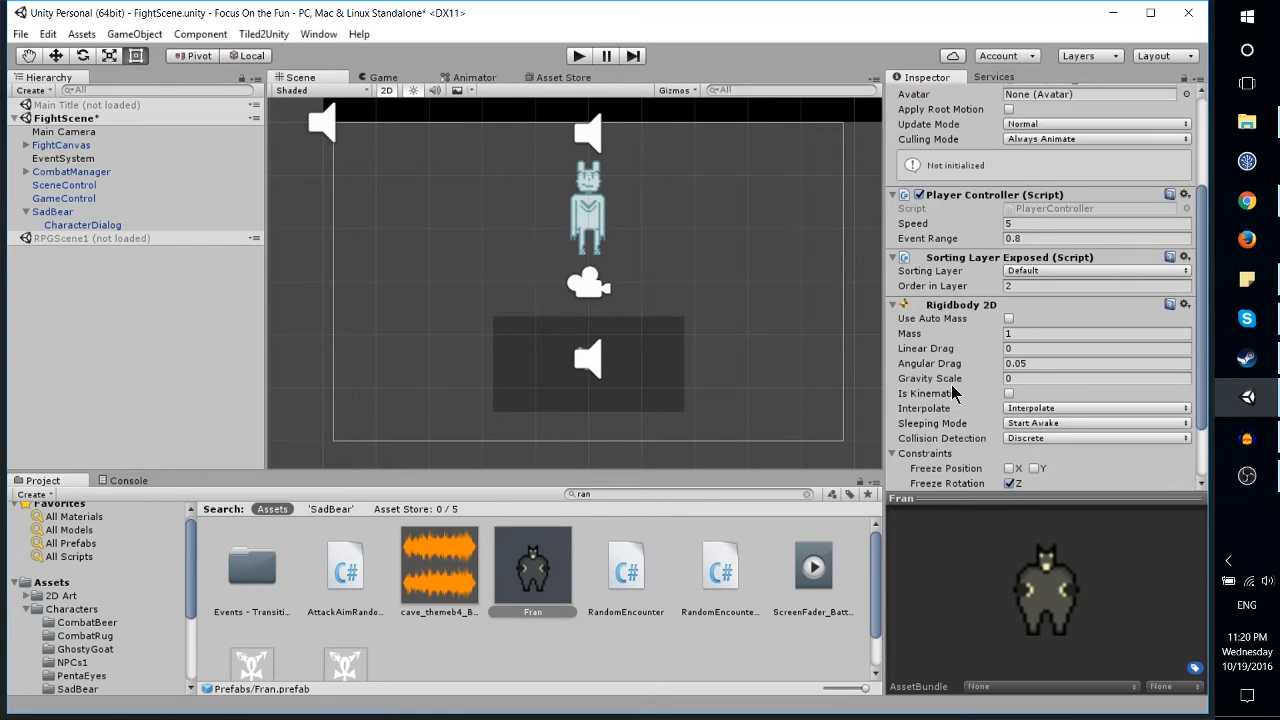
scroll(down, 3)
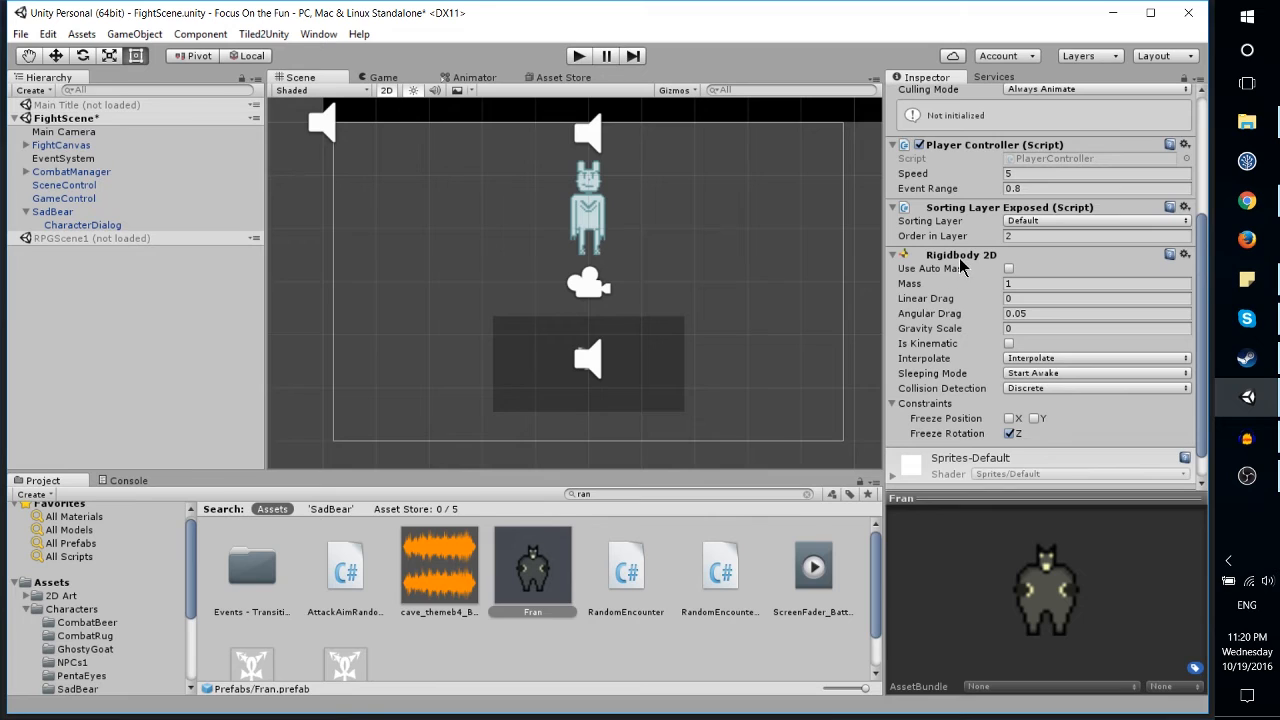
mouse_move(947, 278)
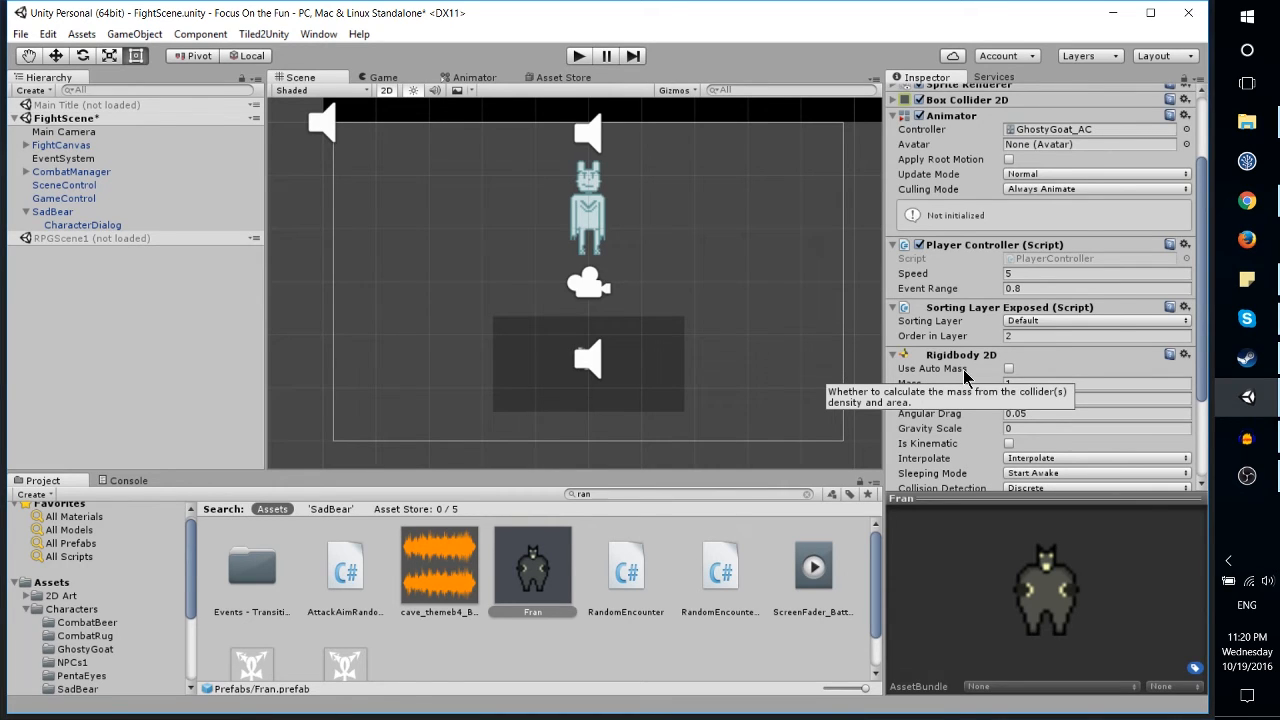
scroll(up, 3)
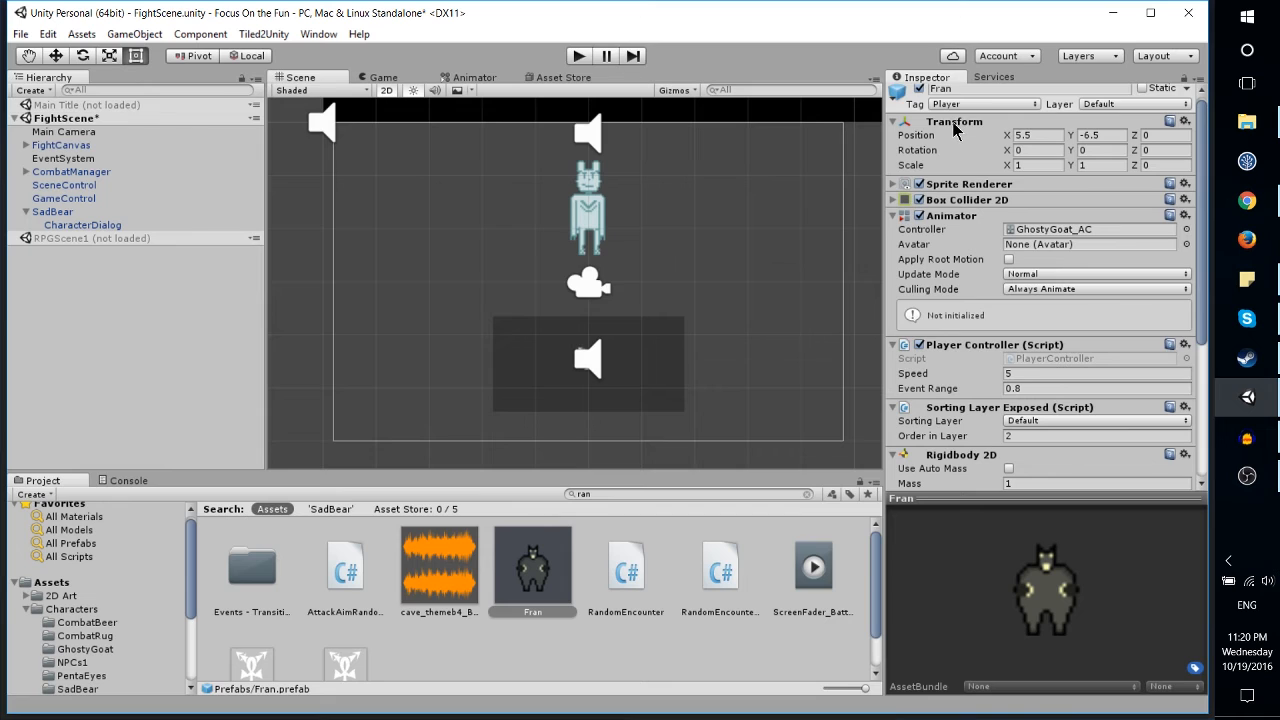
scroll(down, 3)
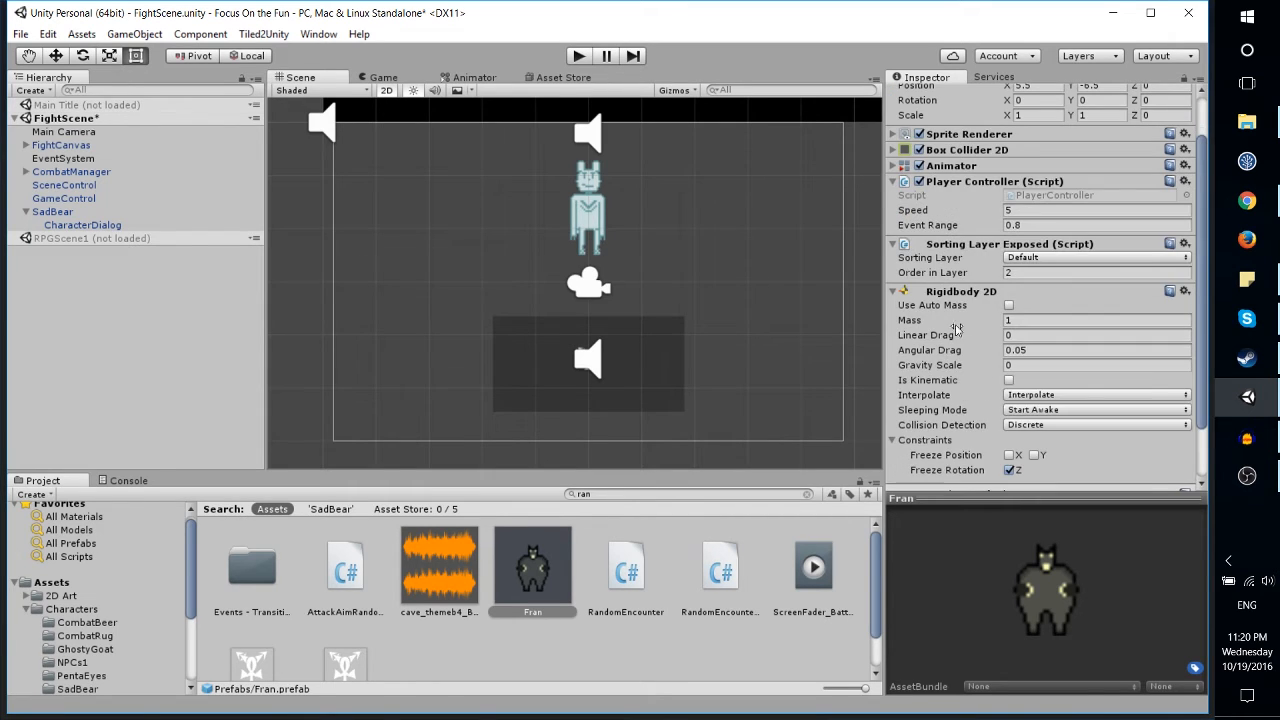
mouse_move(983, 320)
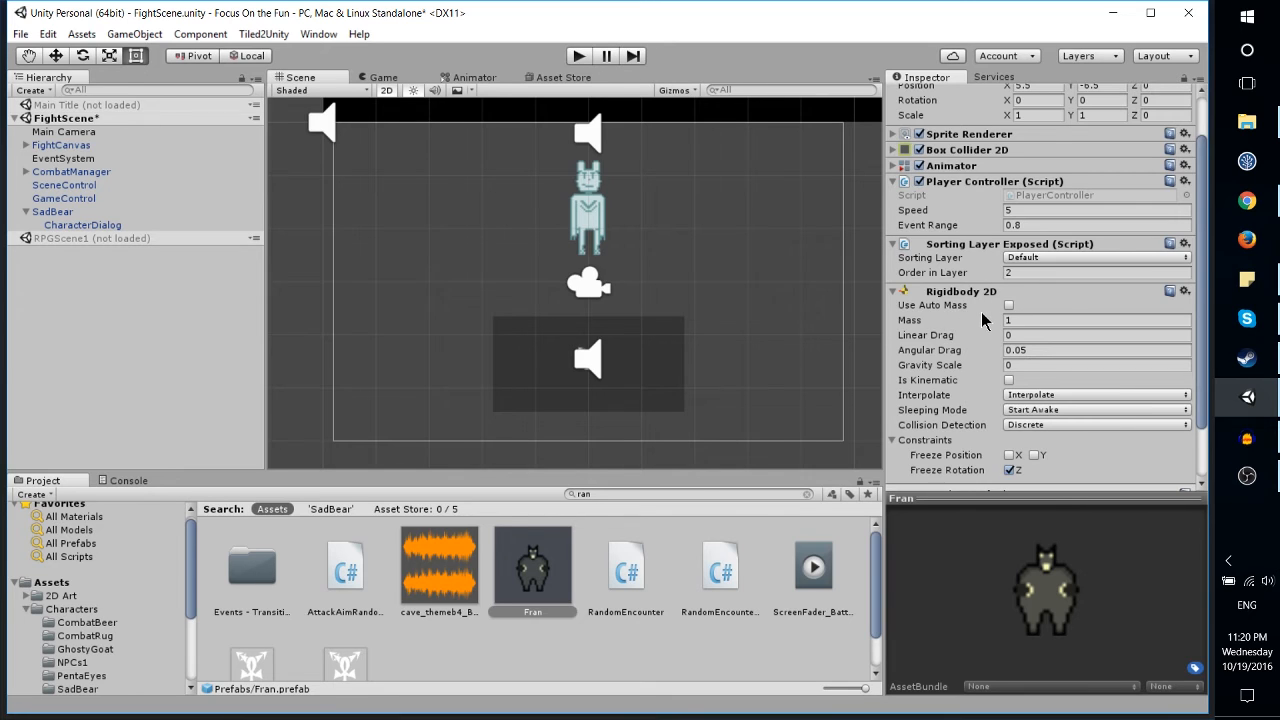
scroll(up, 3)
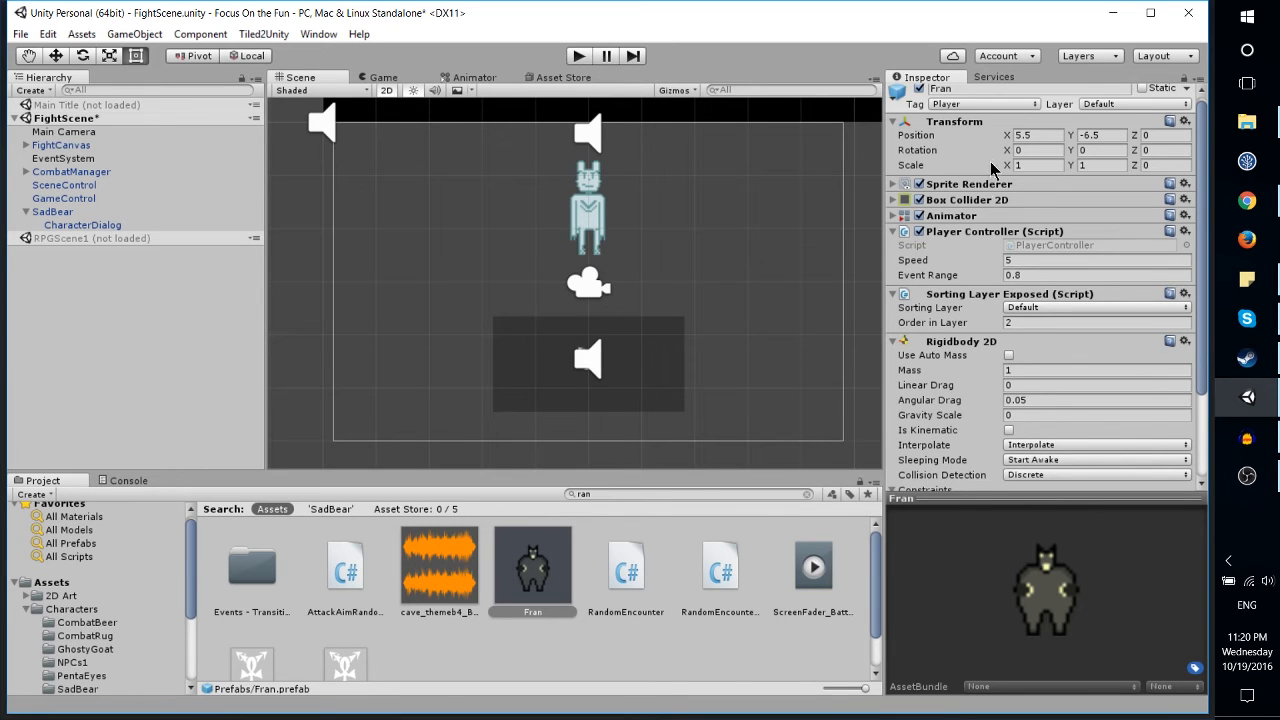
click(893, 120)
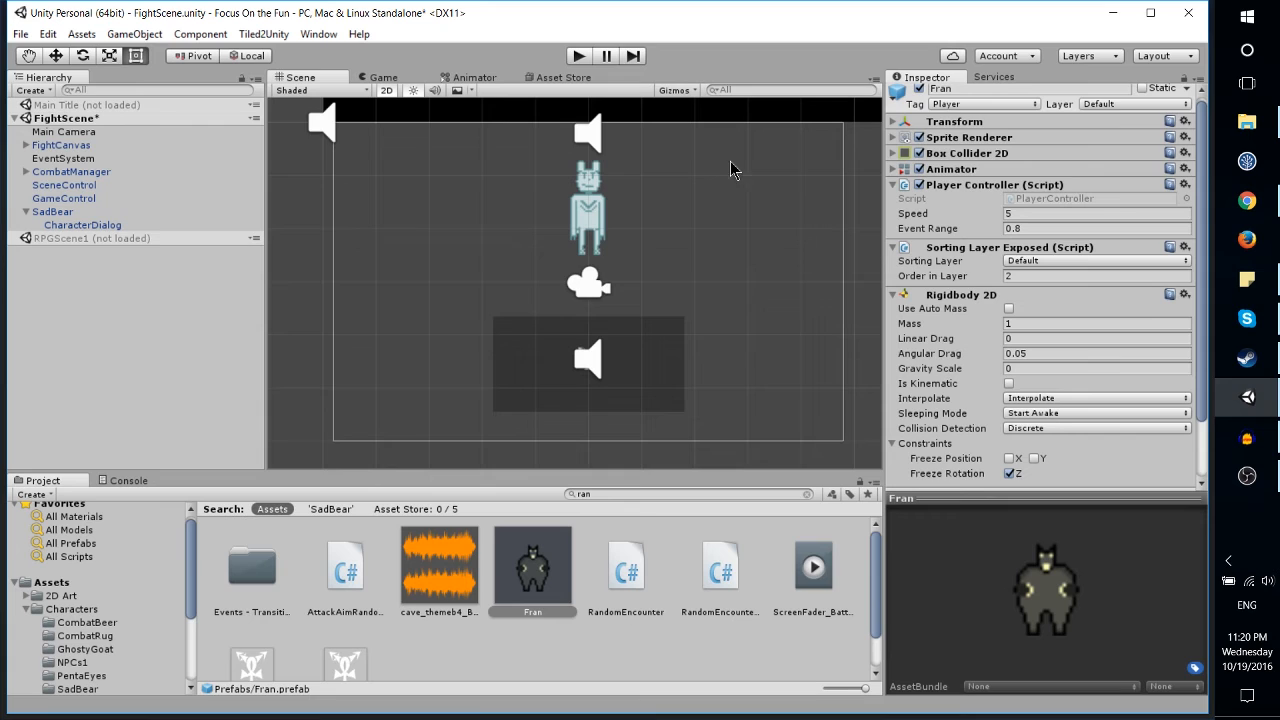
Select SadBear's CharacterDialog child to view its Rect Transform at 0, 1.3, 0 with scale 0.2.
click(82, 224)
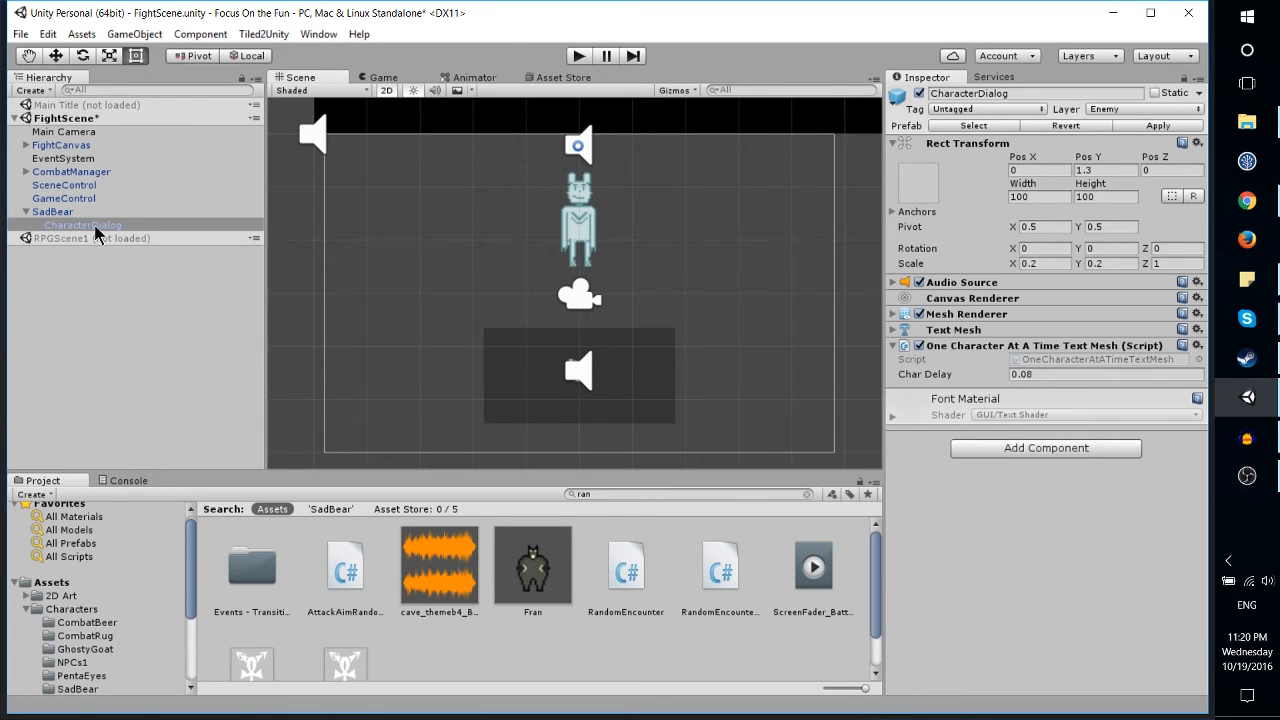
click(82, 224)
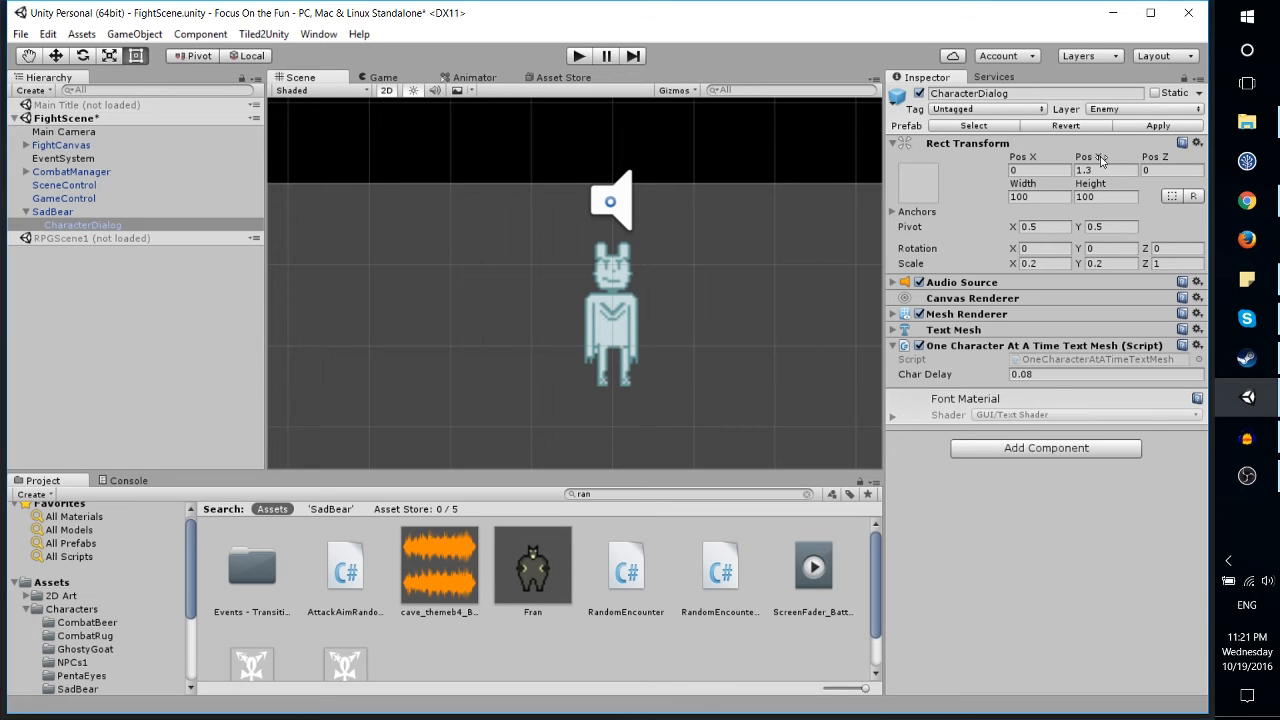
mouse_move(638, 253)
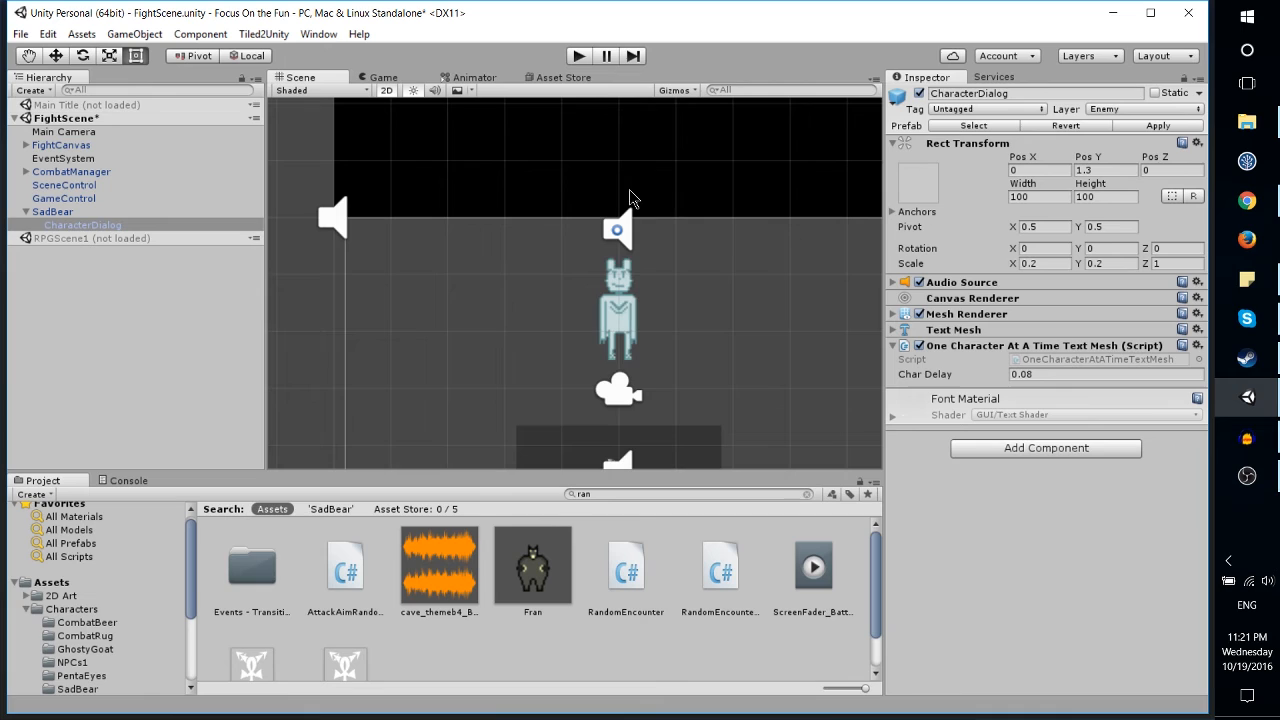
mouse_move(623, 214)
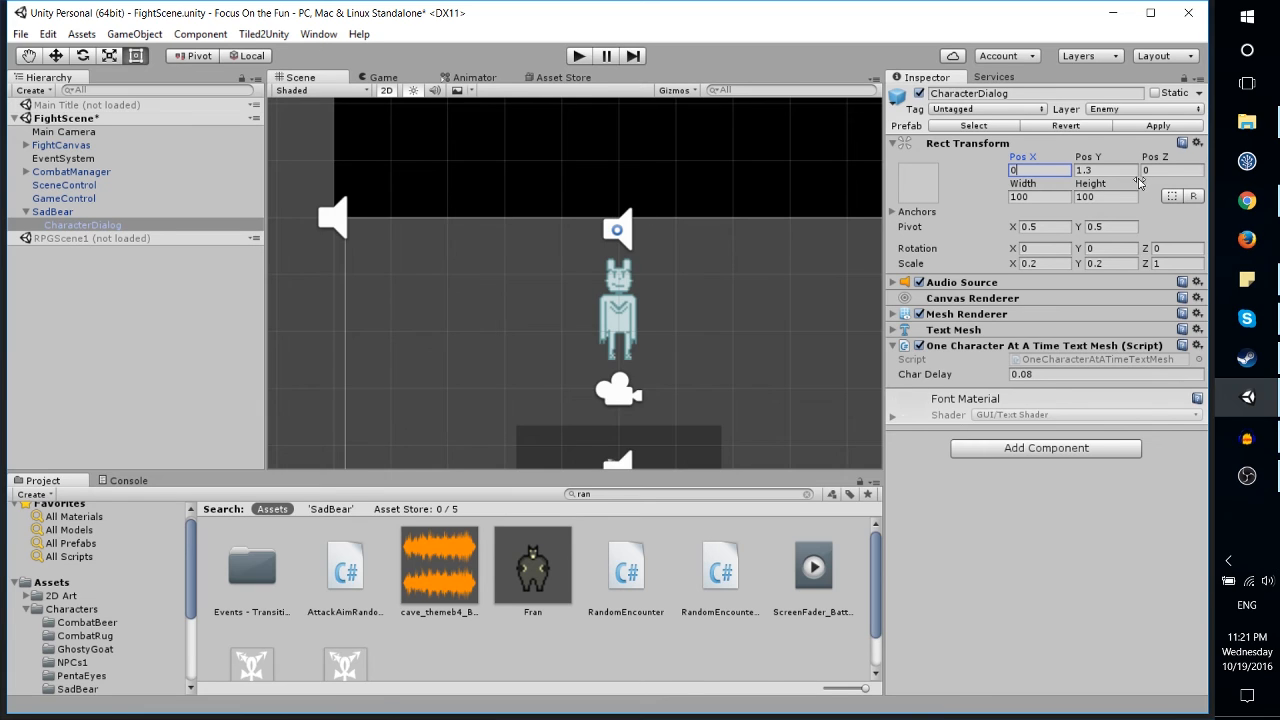
mouse_move(623, 248)
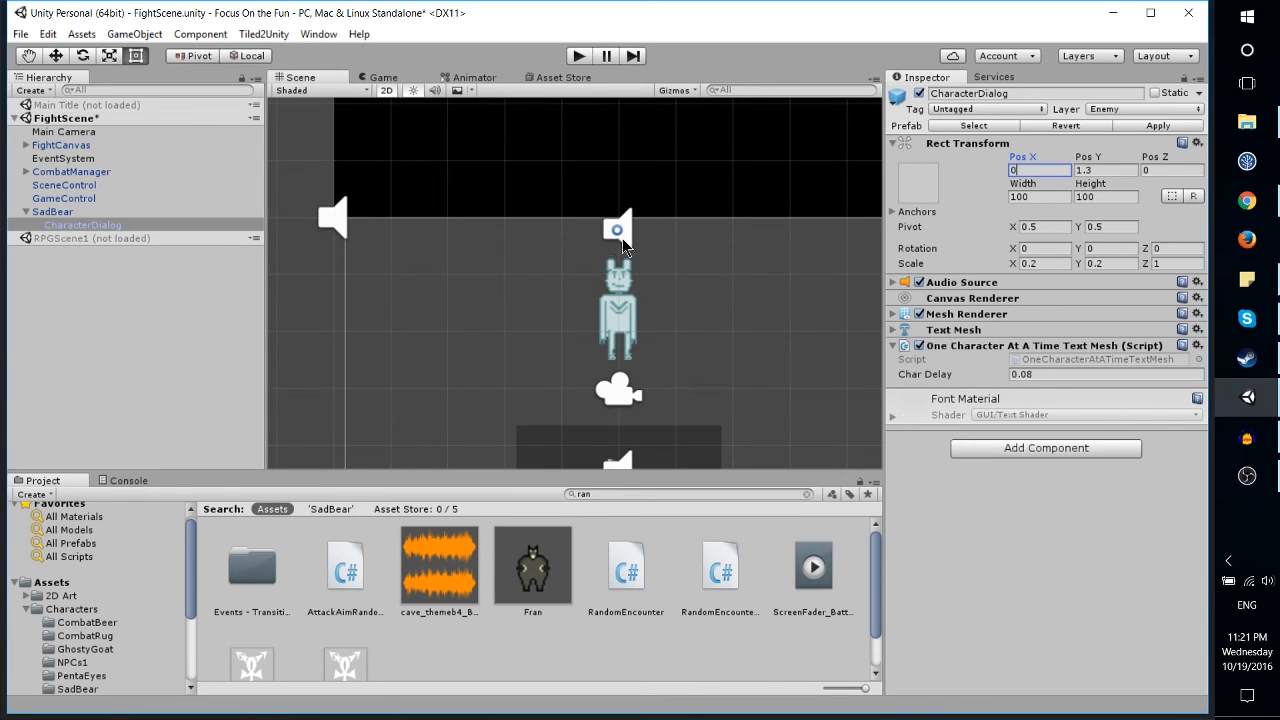
mouse_move(533, 340)
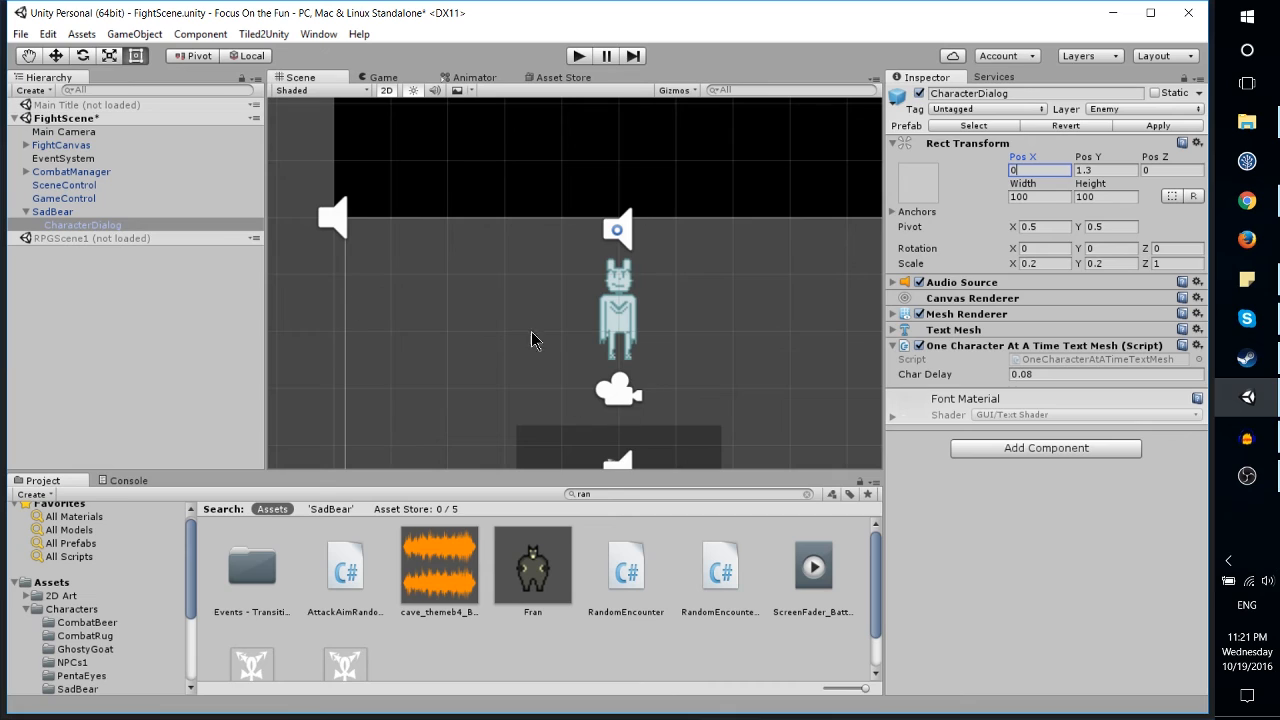
mouse_move(645, 285)
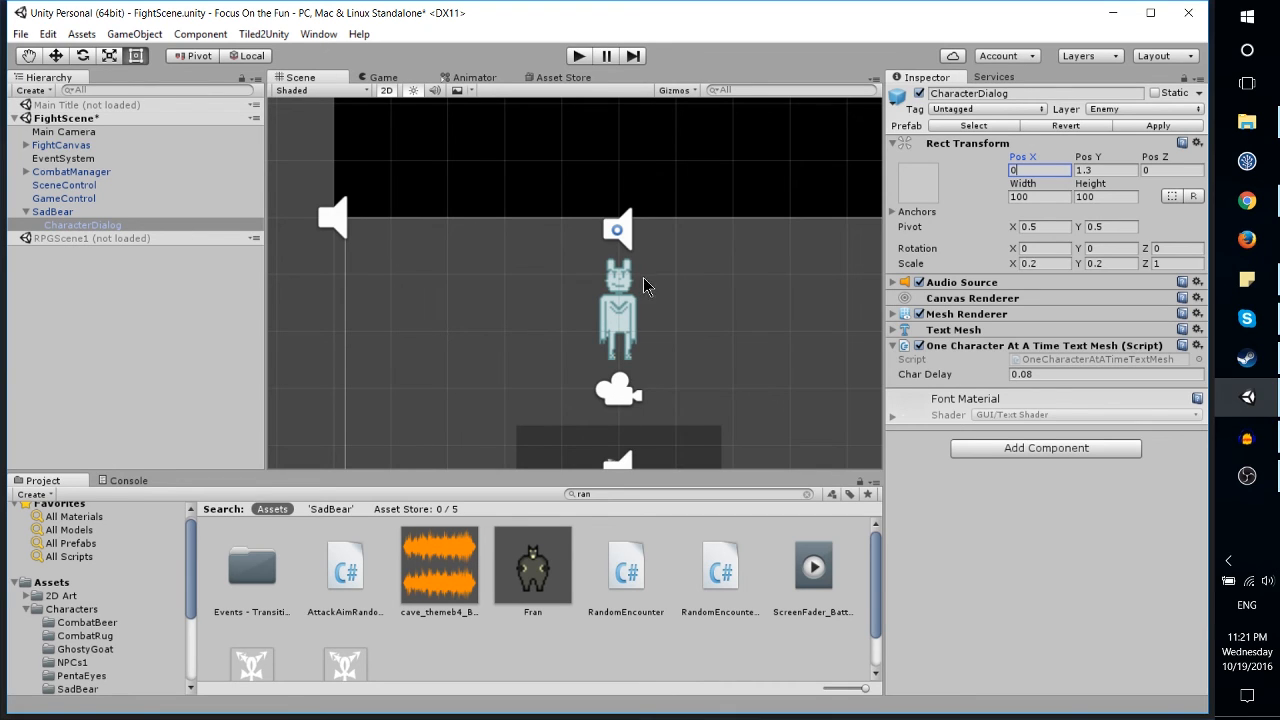
mouse_move(618, 232)
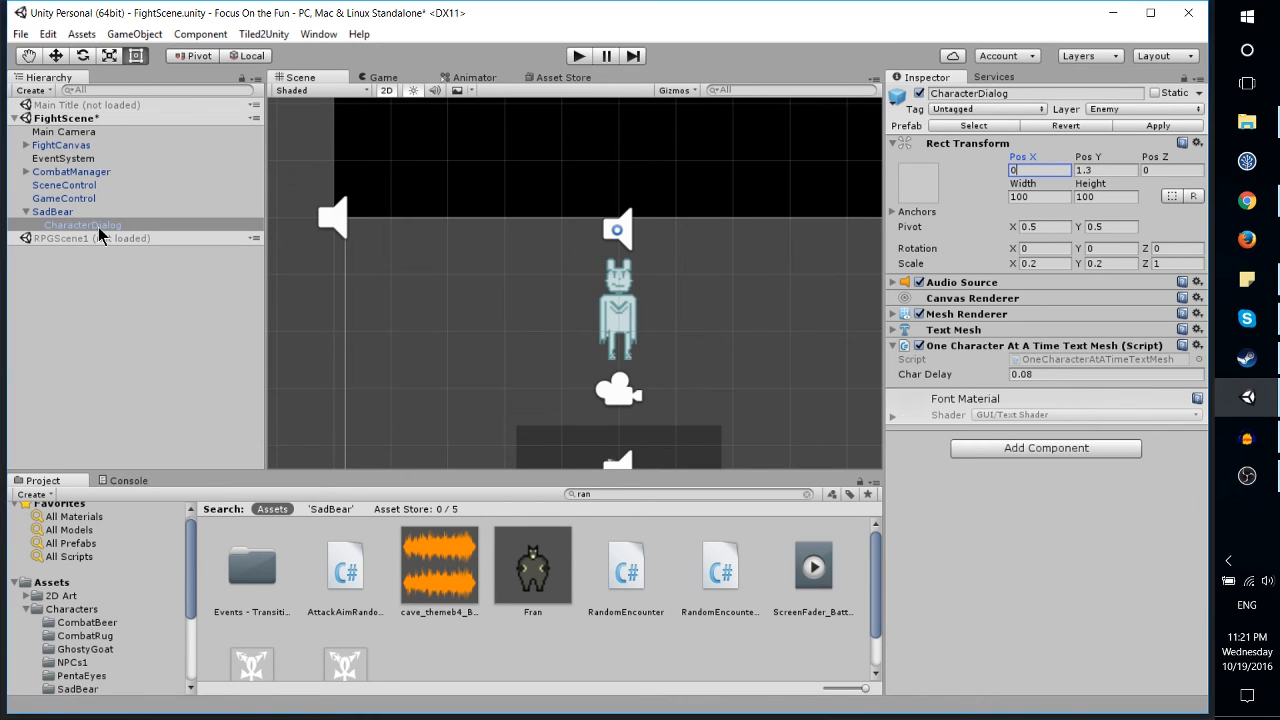
click(52, 211)
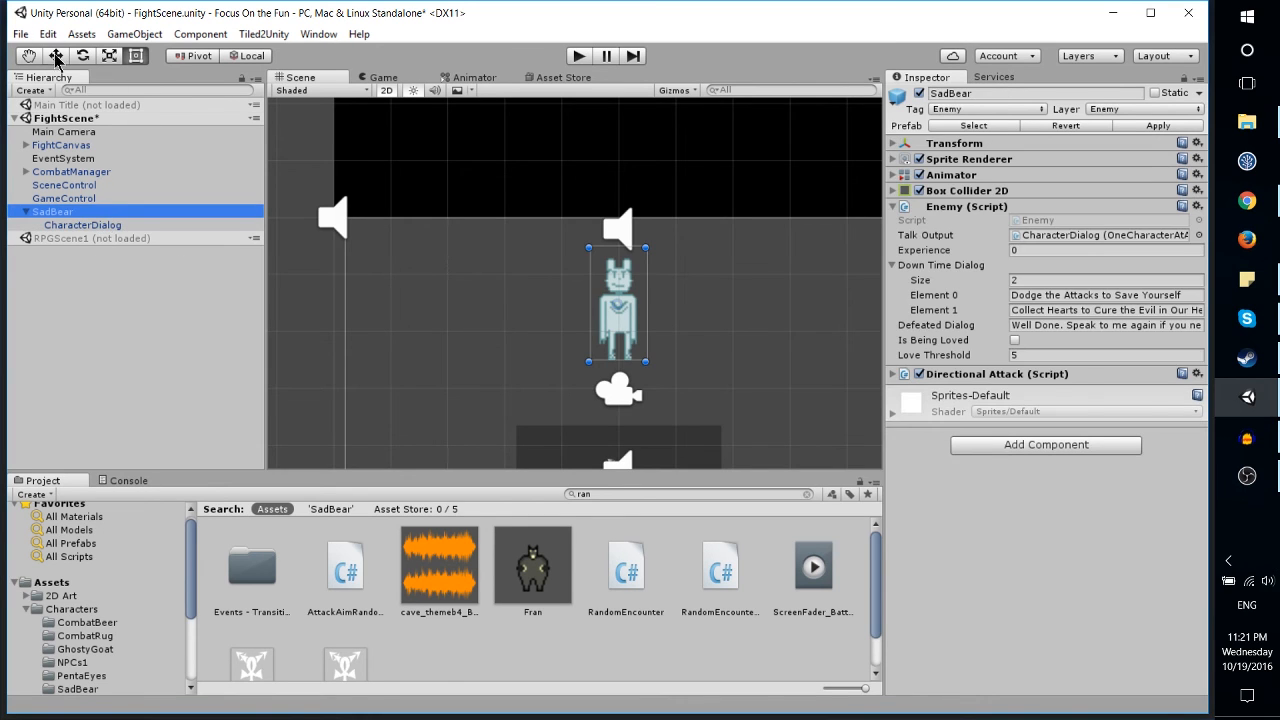
drag(618, 300, 755, 305)
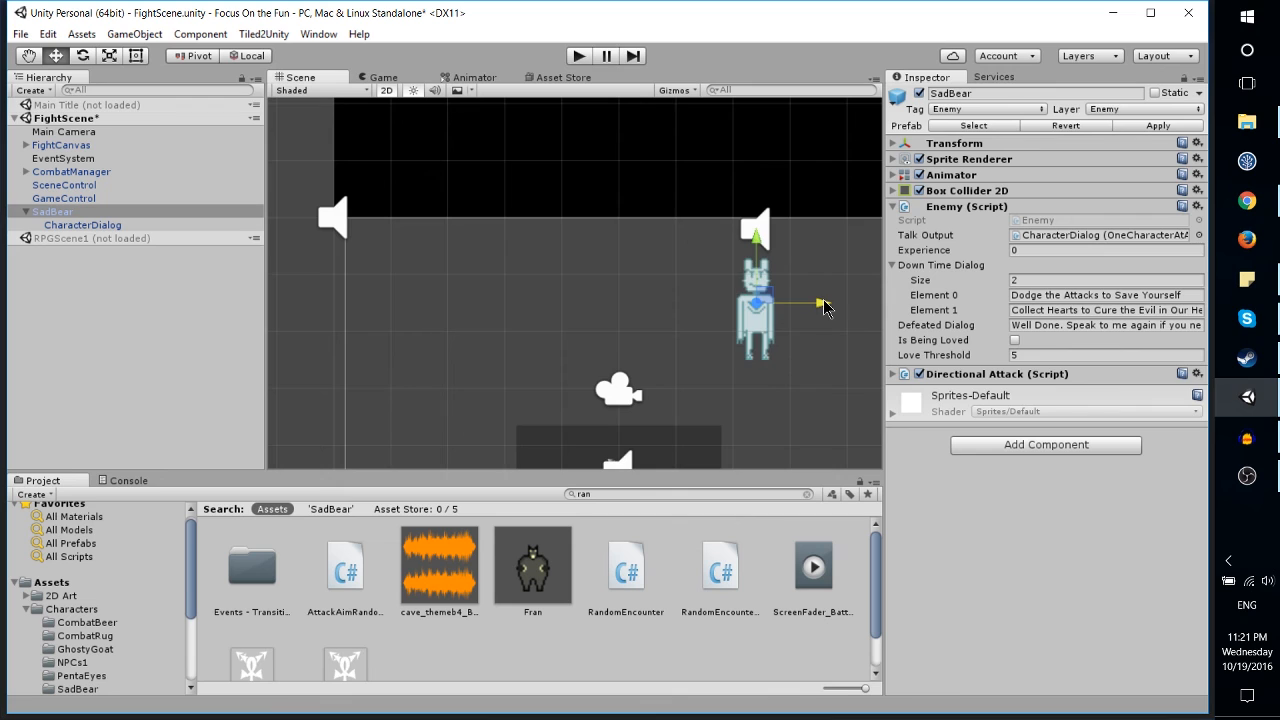
drag(755, 300, 620, 300)
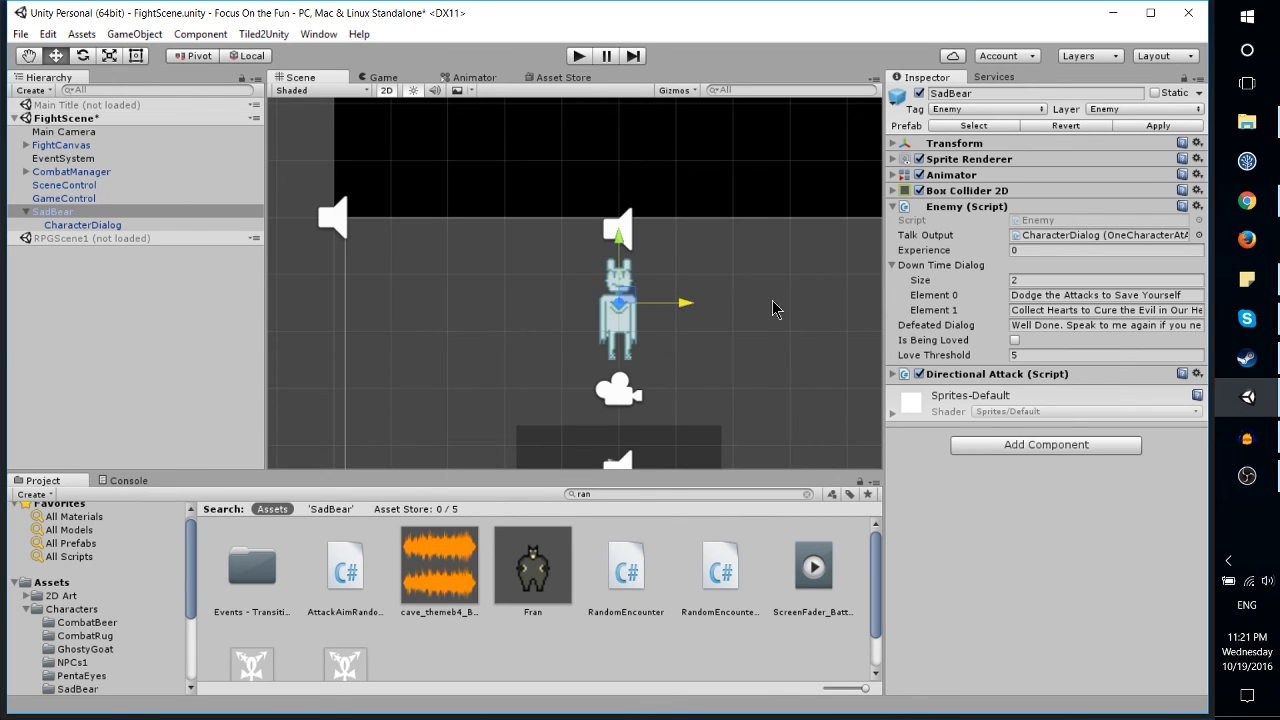
click(82, 225)
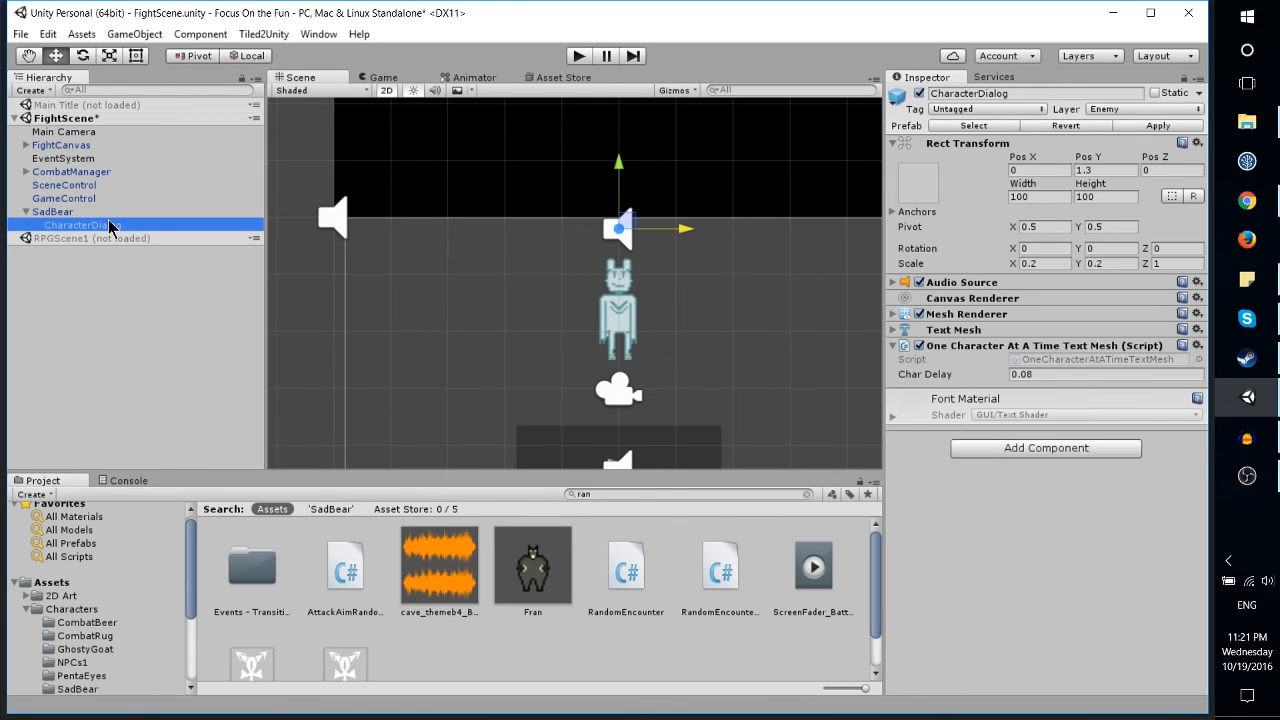
mouse_move(88, 233)
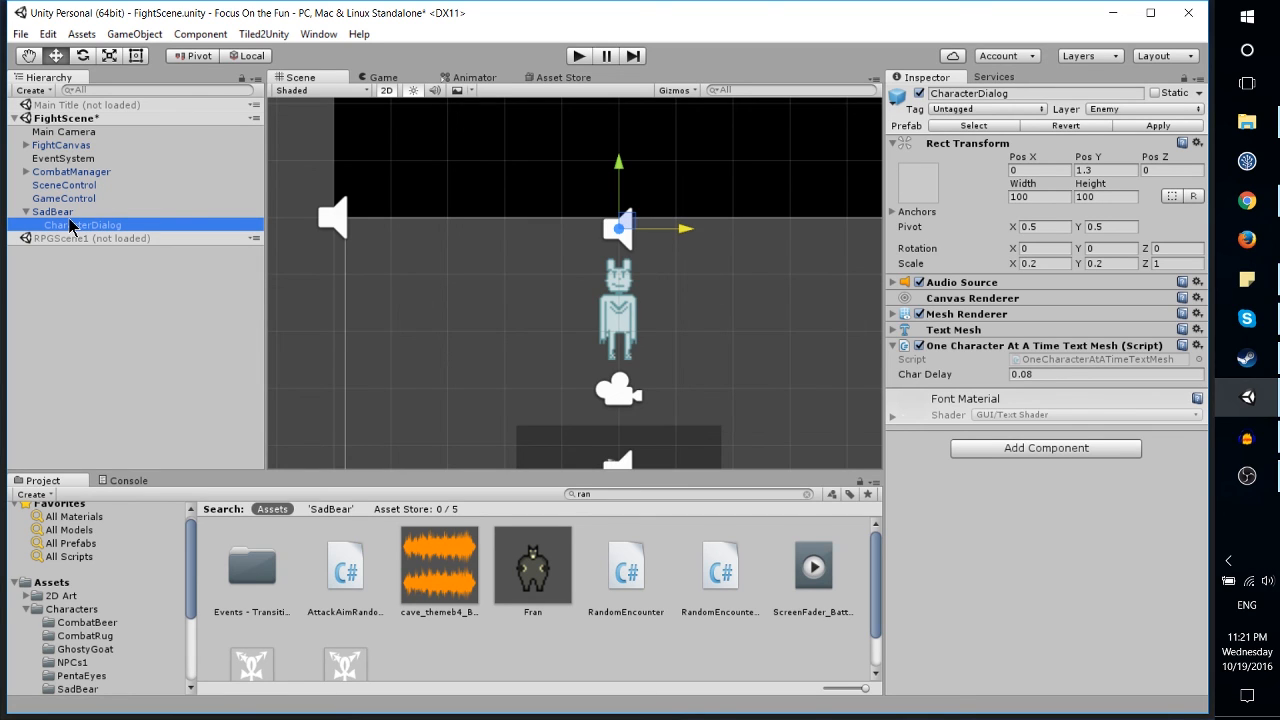
mouse_move(670, 222)
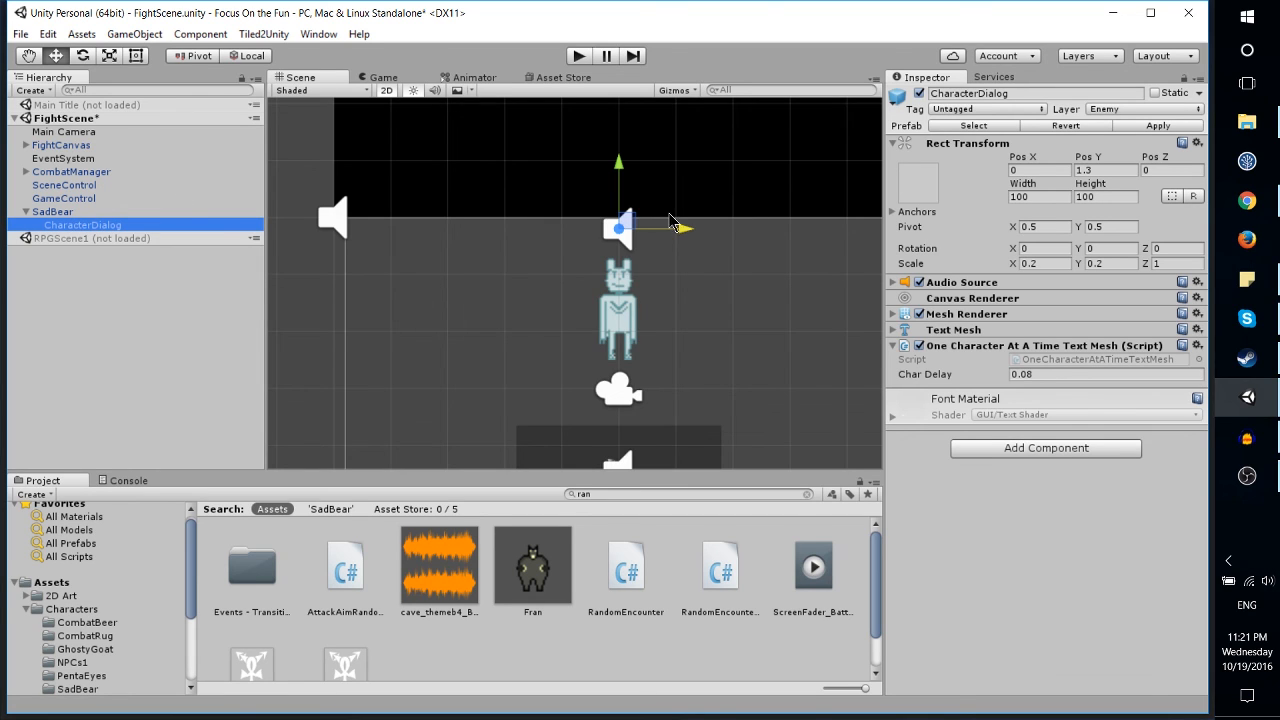
Select SadBear to view its Transform: position 5, -1.5, 0, rotation 0, scale 1.
click(53, 211)
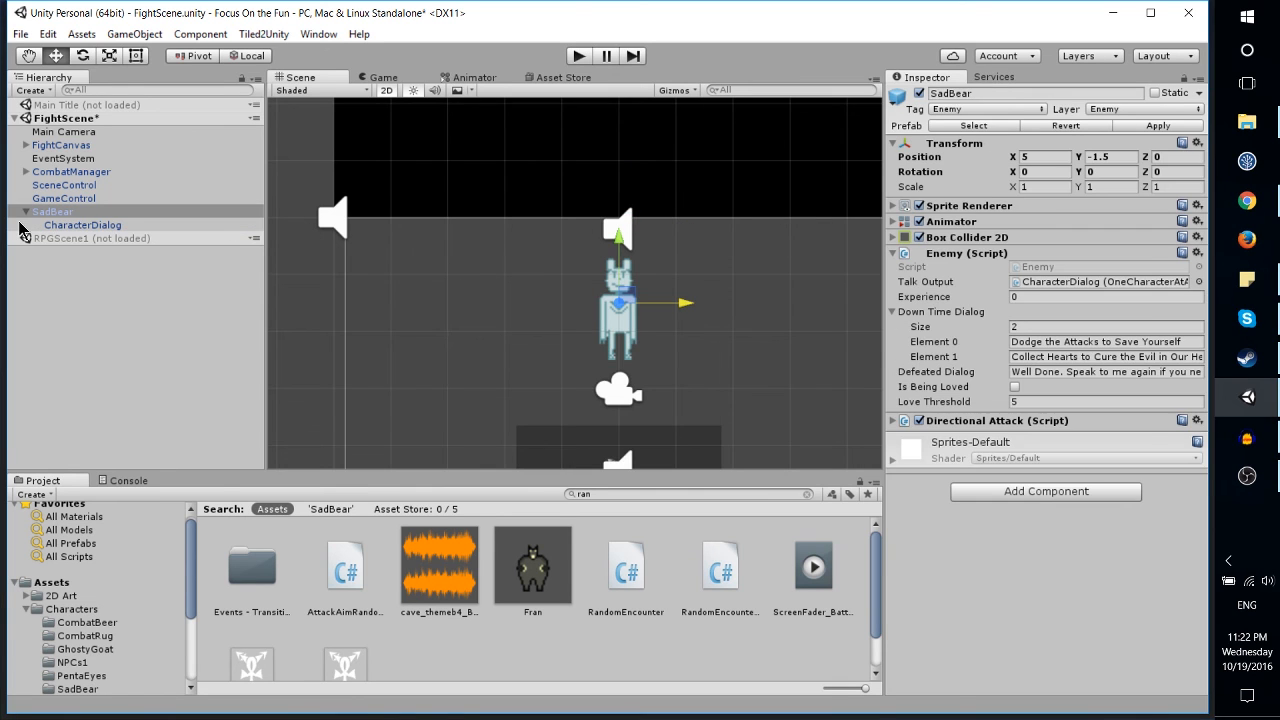
mouse_move(105, 218)
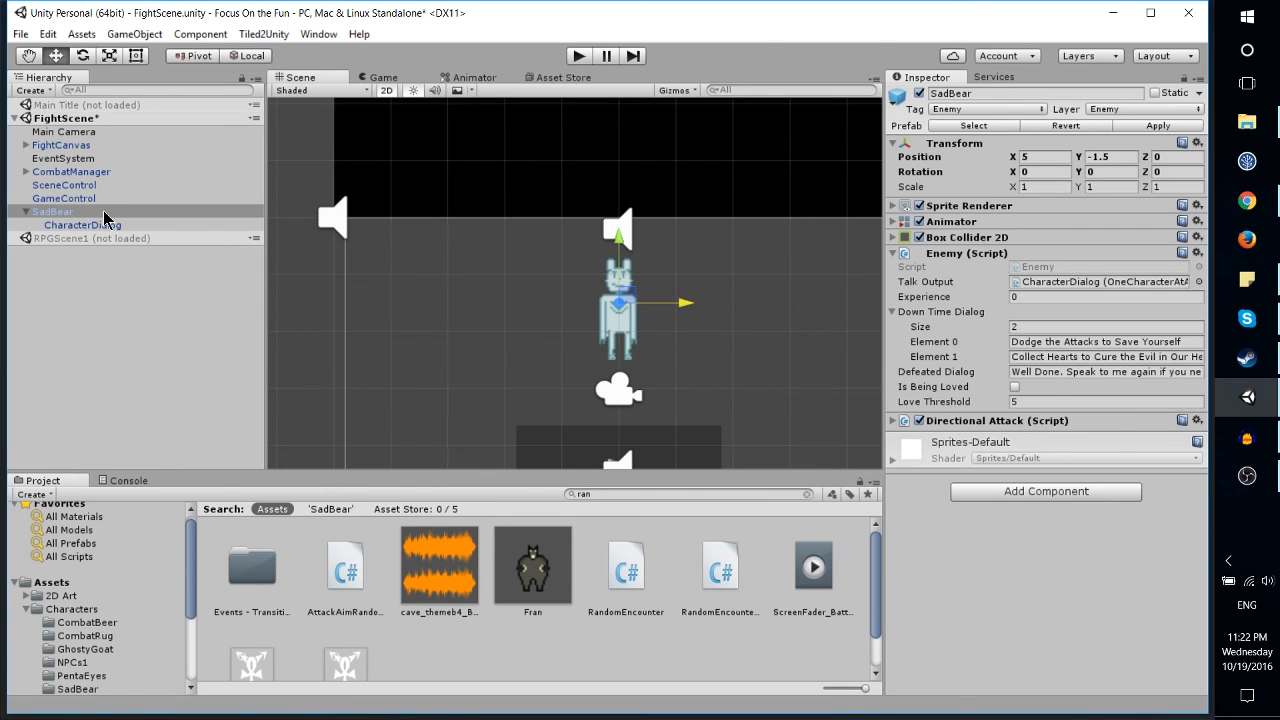
mouse_move(360, 308)
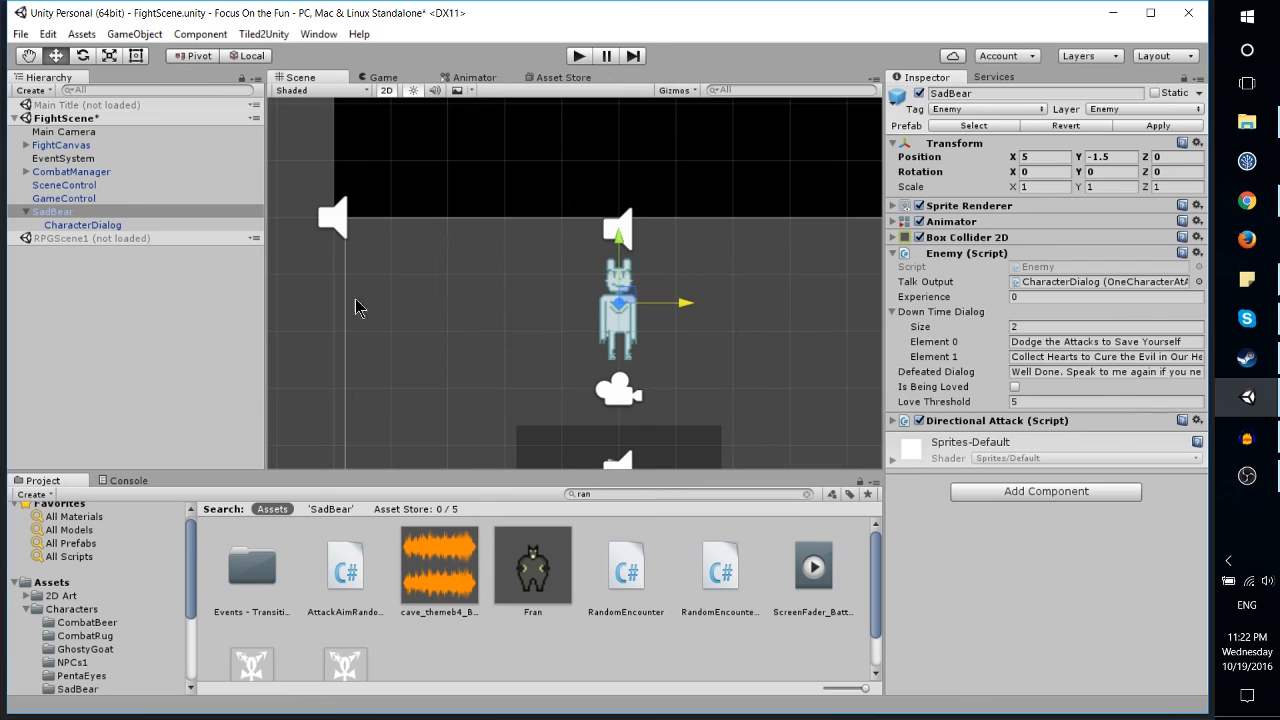
mouse_move(315, 218)
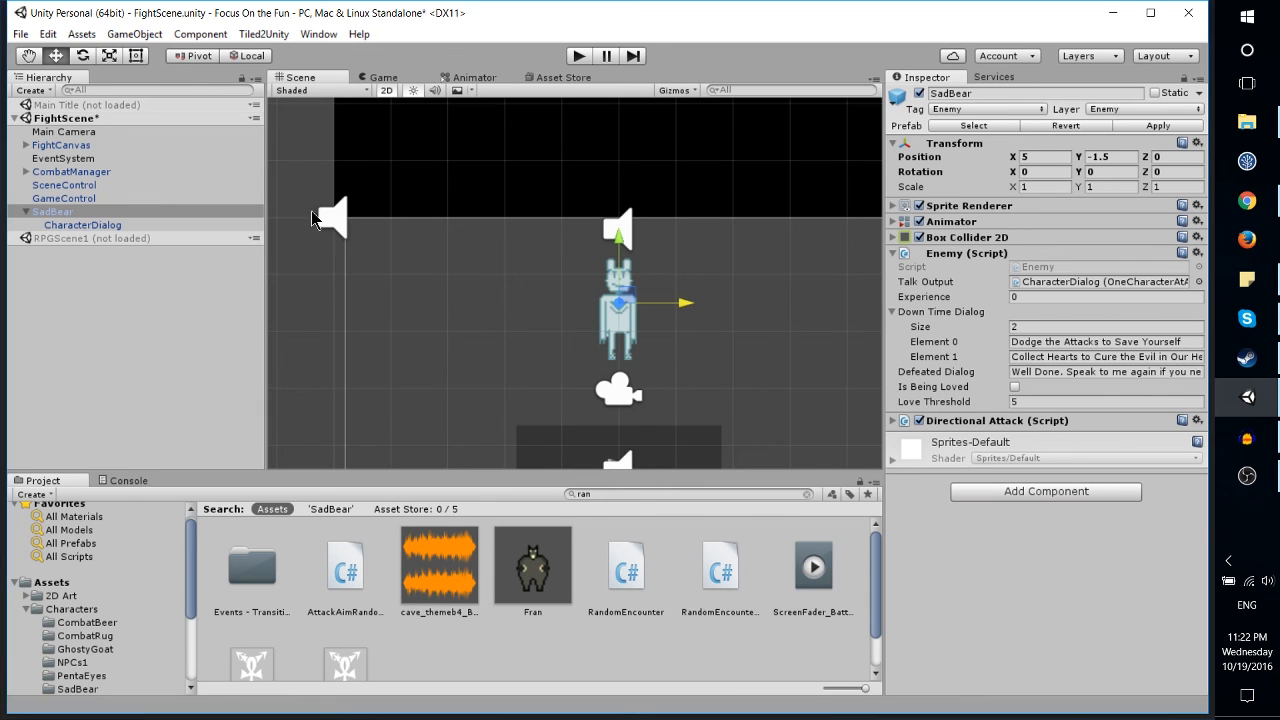
mouse_move(615, 175)
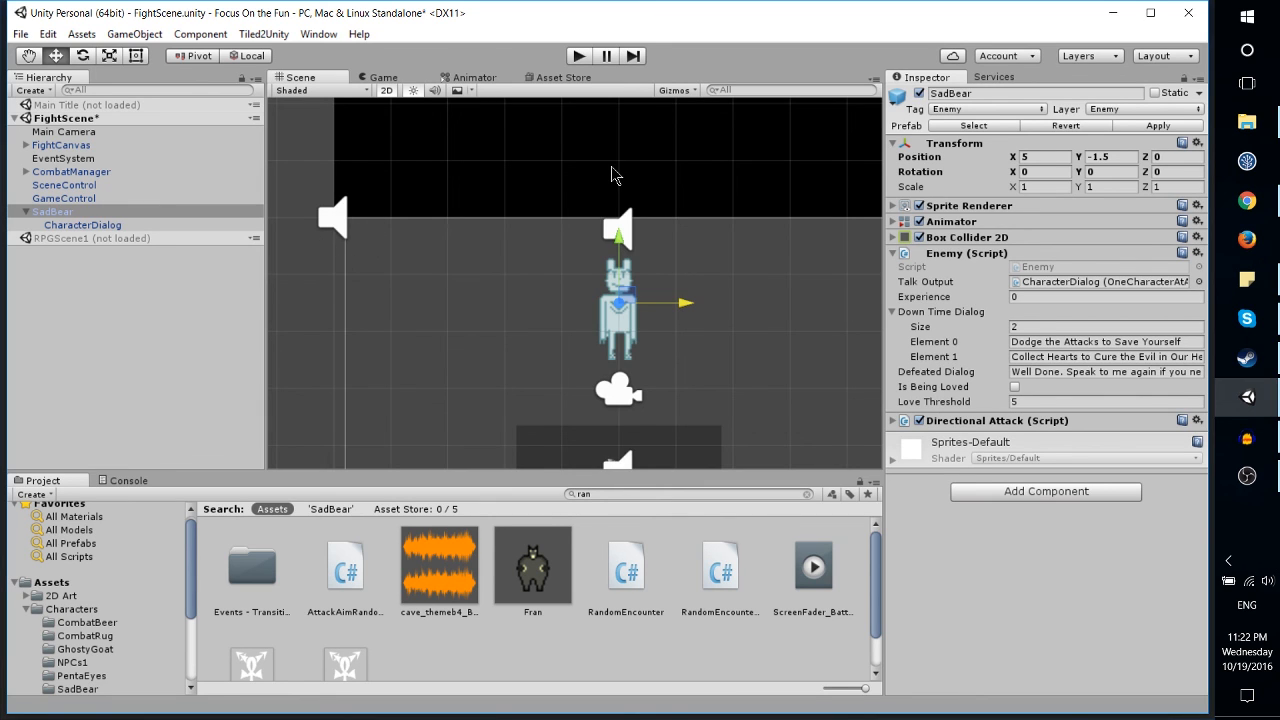